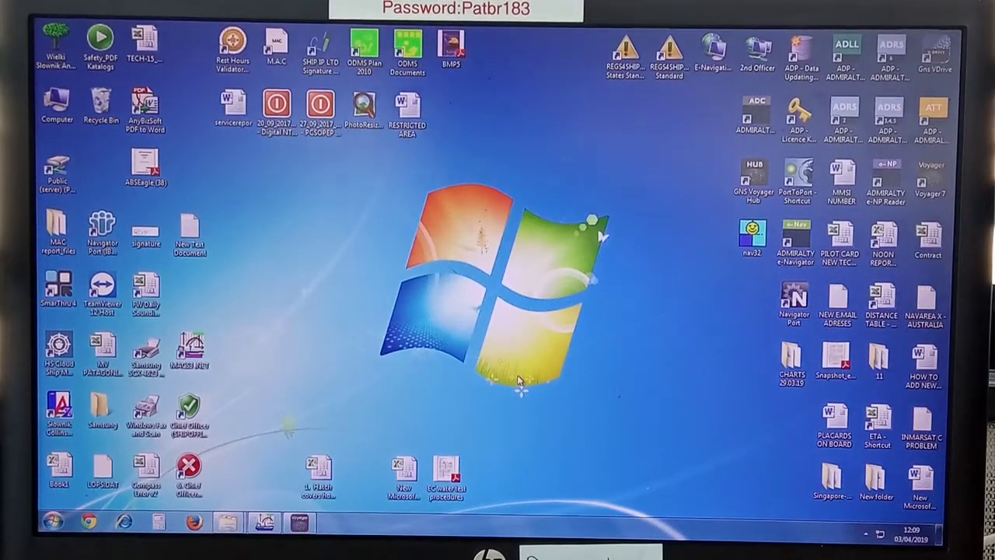
mouse_move(482, 179)
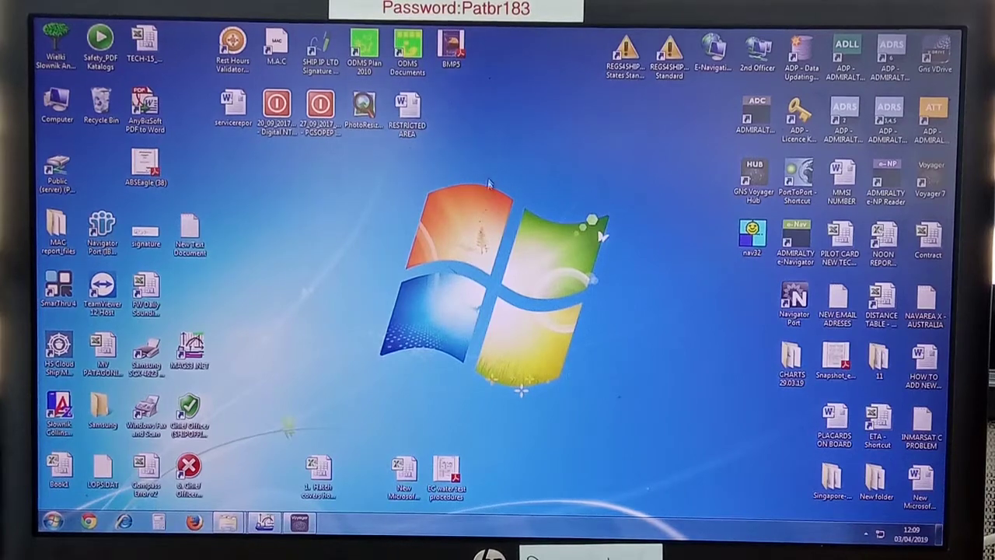
mouse_move(361, 258)
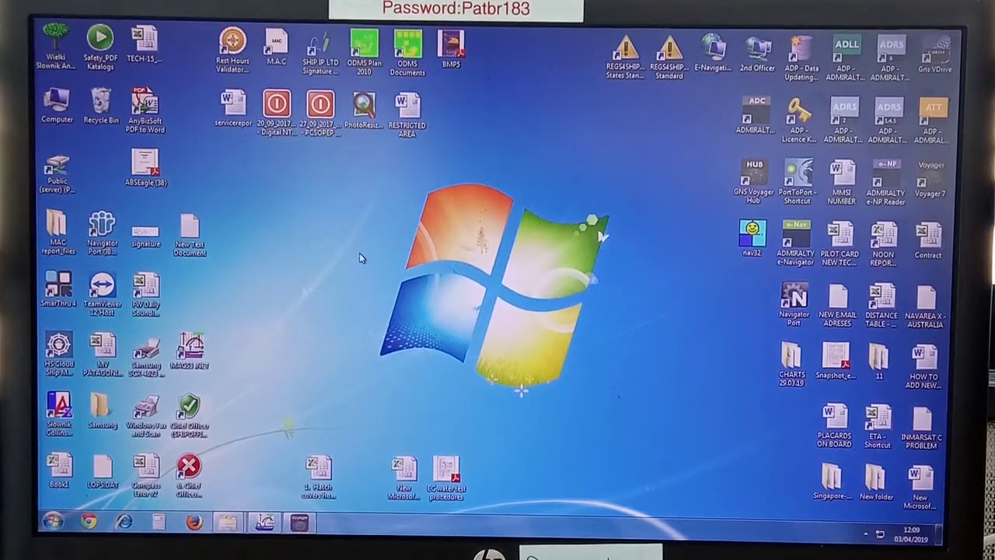
mouse_move(737, 37)
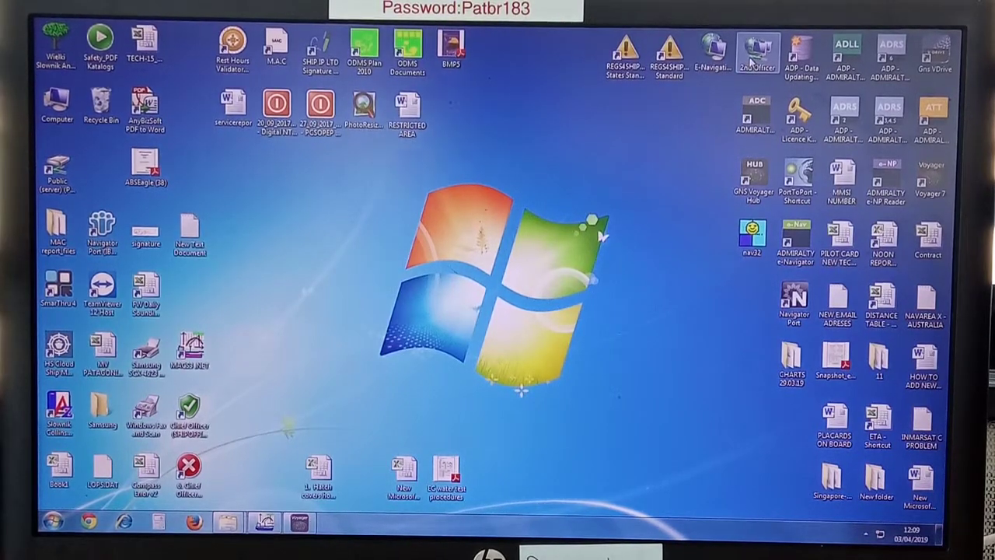
- Navigate into 2nd Officer > 02-FROM MASTER > Charts & Publications
double_click(759, 49)
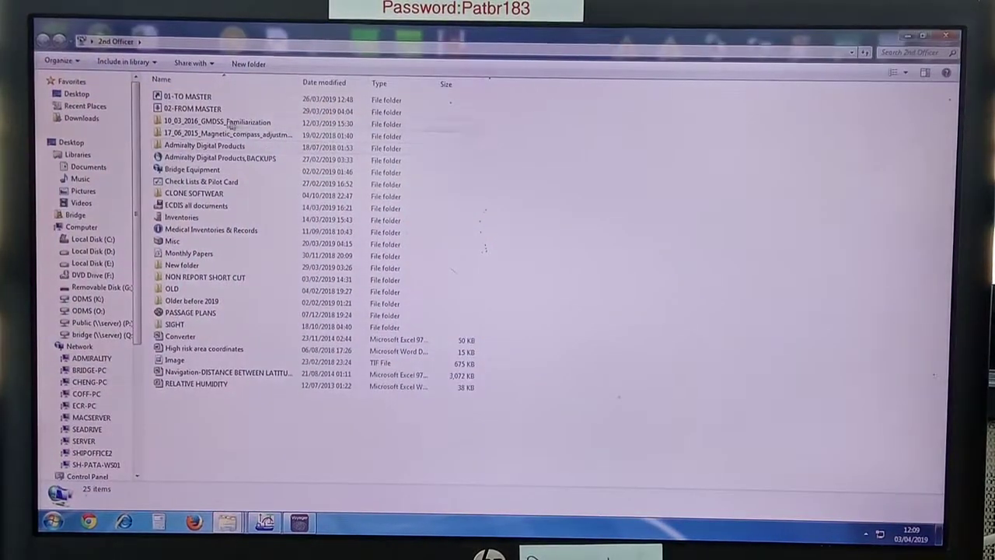
click(193, 109)
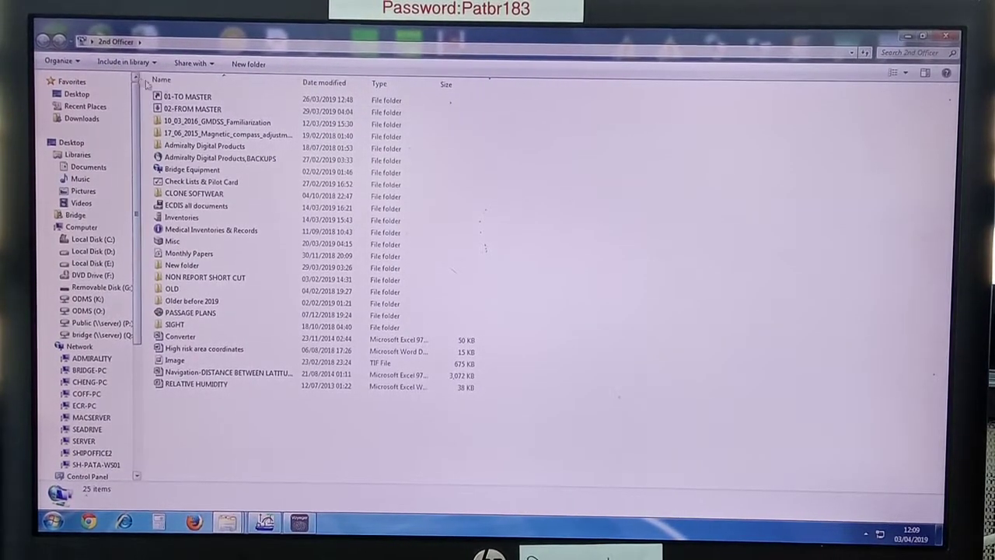
double_click(193, 109)
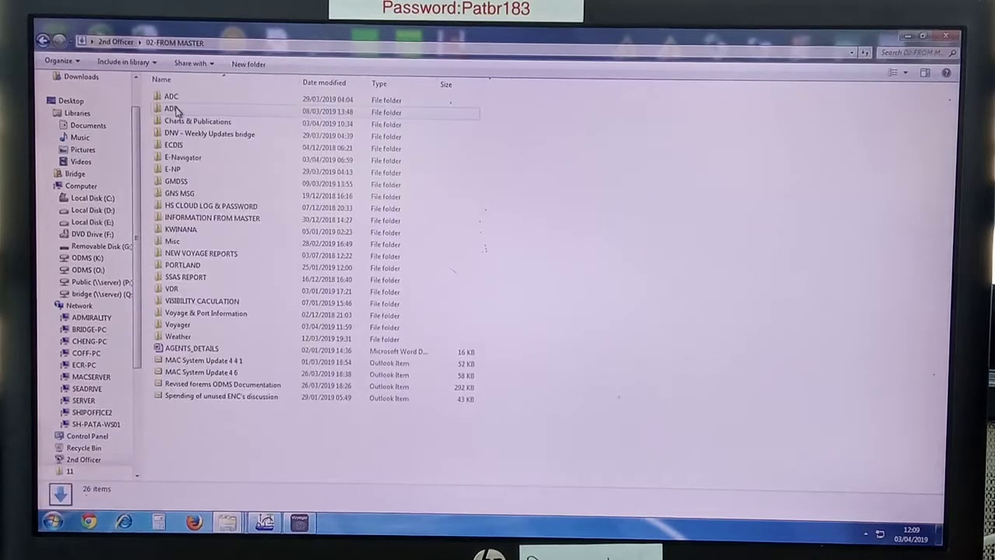
double_click(196, 122)
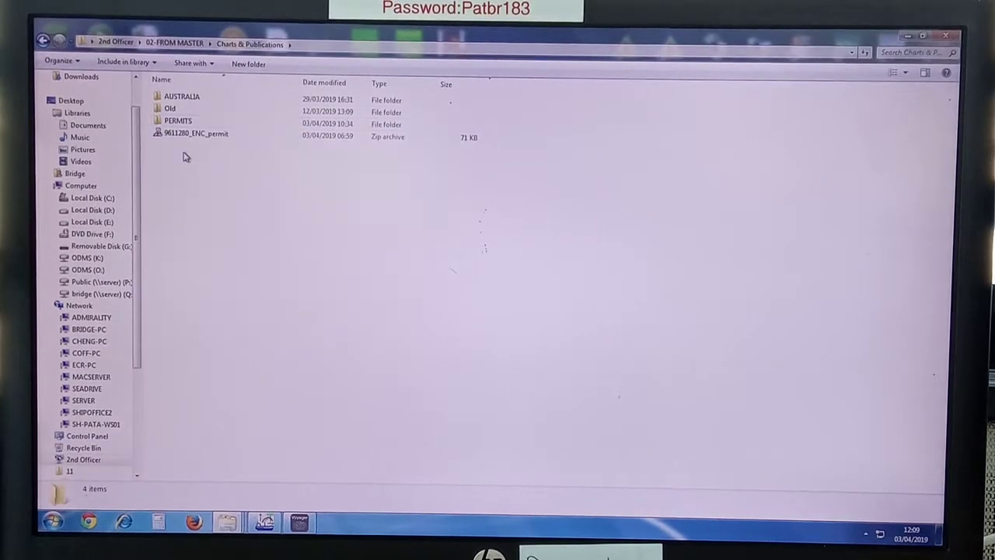
- Extract the ENC permit zip here and select the ScheduleA document
click(196, 133)
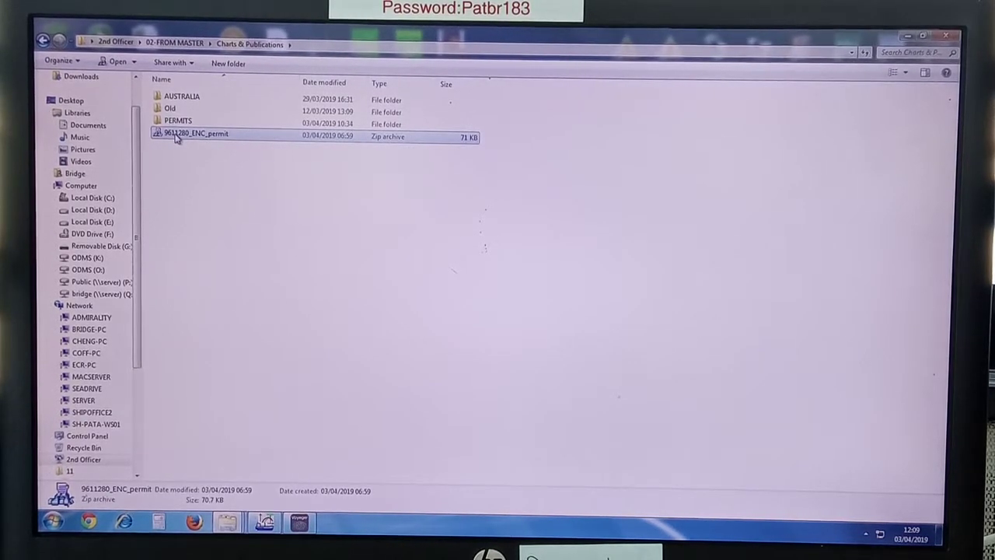
right_click(194, 134)
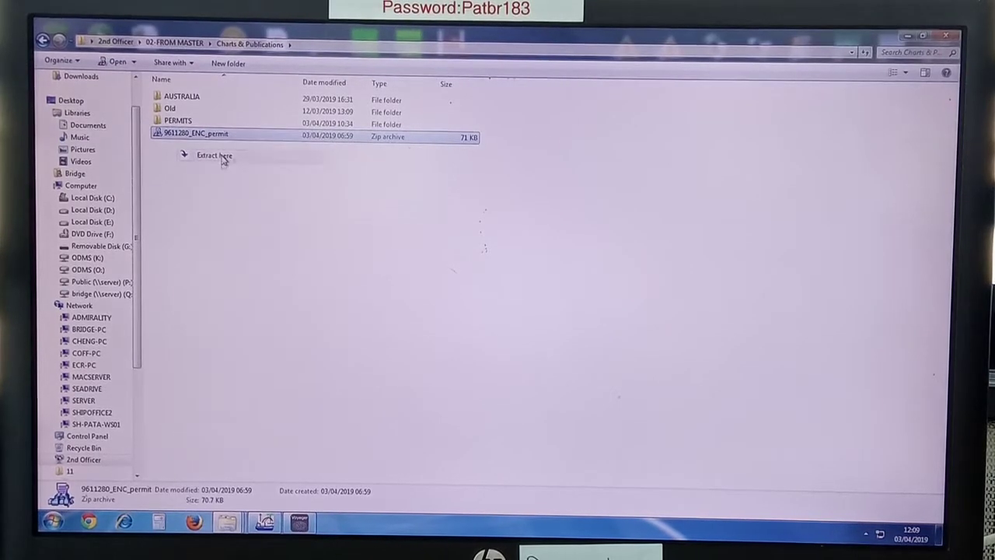
click(215, 155)
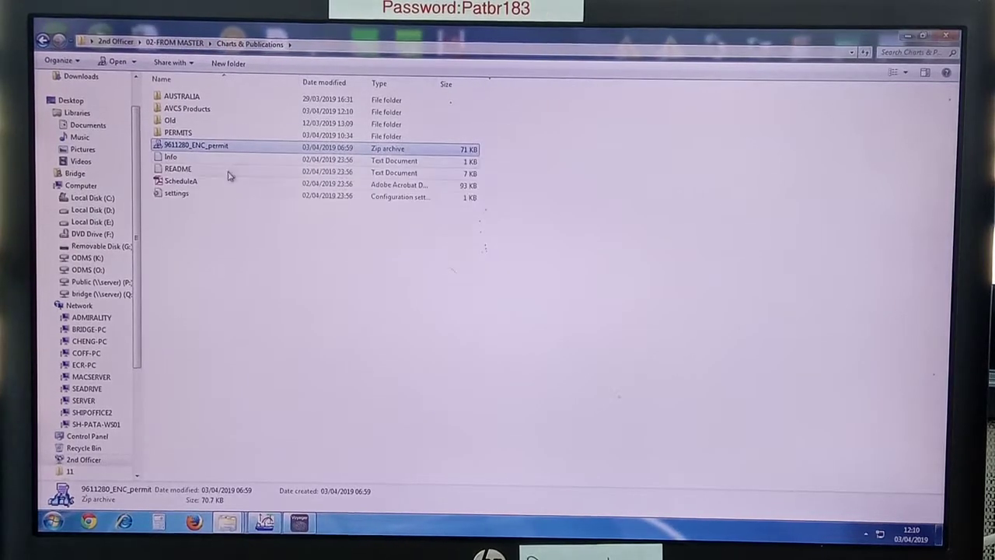
mouse_move(178, 183)
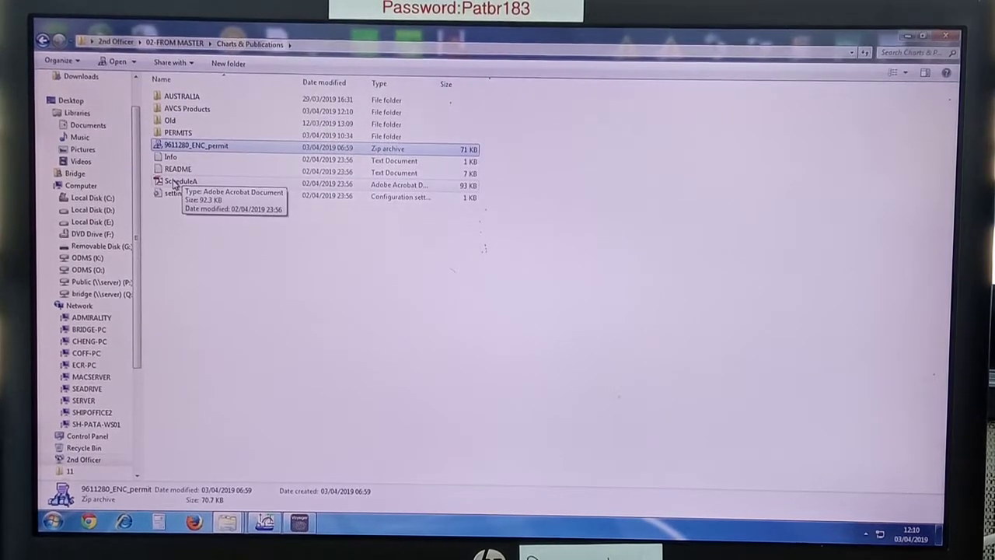
click(181, 181)
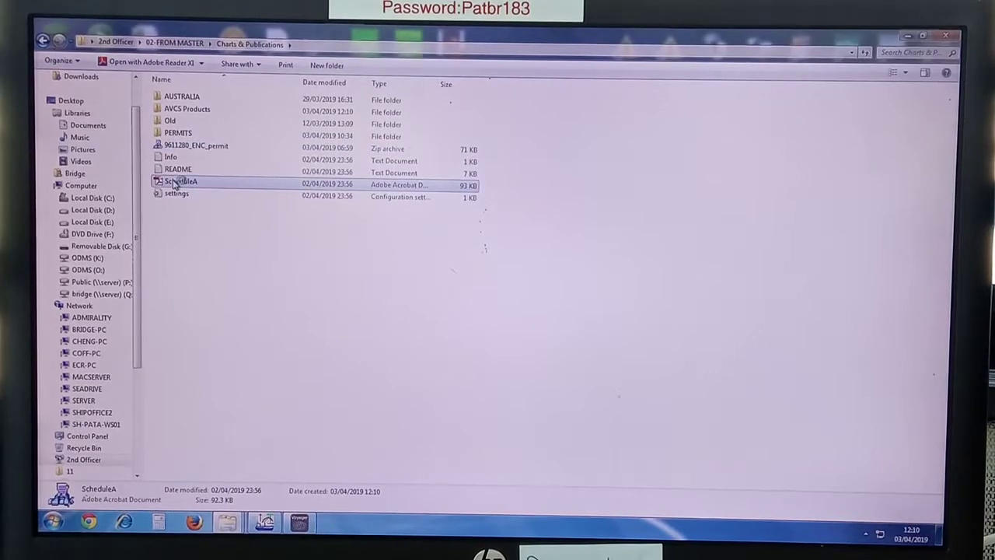
- Read the Schedule A AVCS licence through to the installation disc summary, then close it
double_click(180, 180)
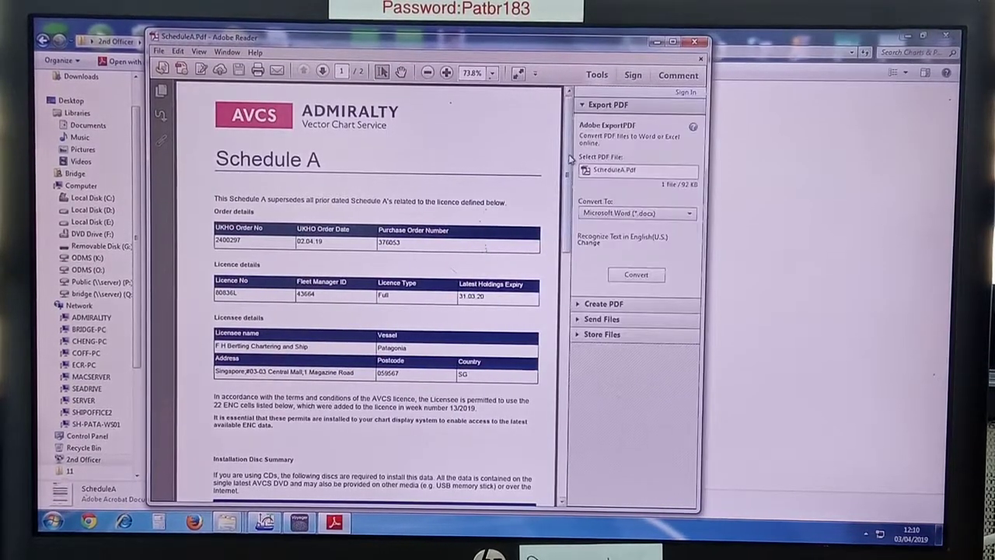
scroll(down, 3)
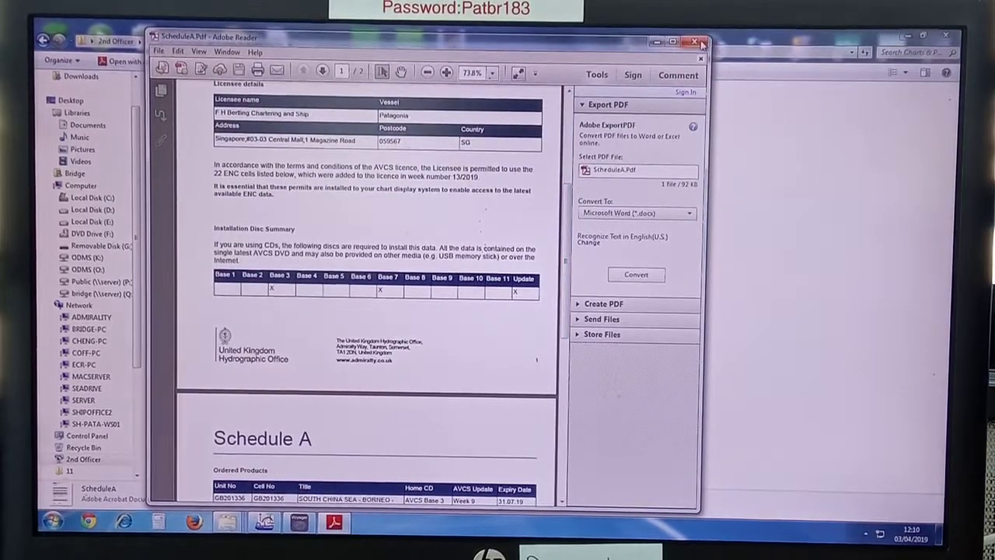
click(691, 41)
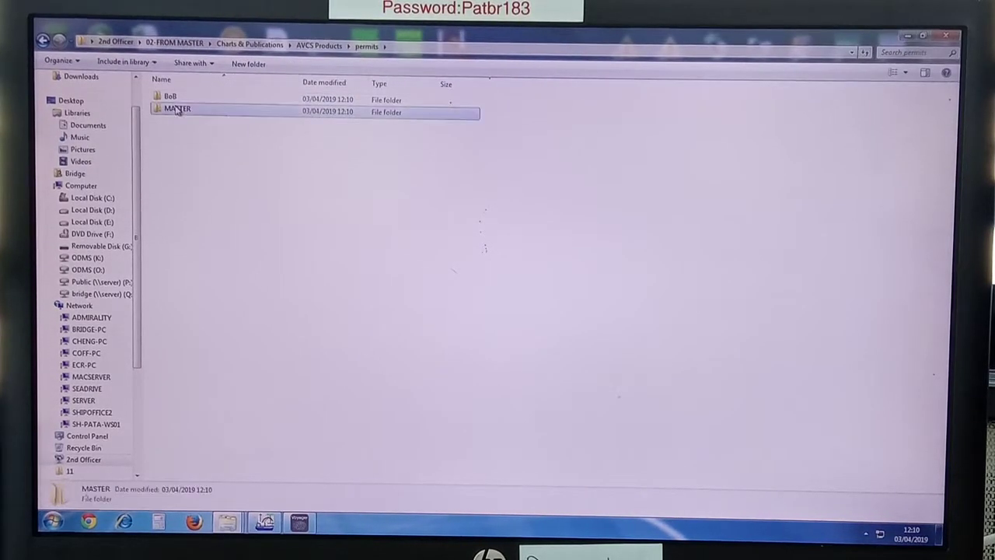
- Inspect the MASTER permits folder contents (ENC.PMT, PERMIT) and its actions
double_click(178, 112)
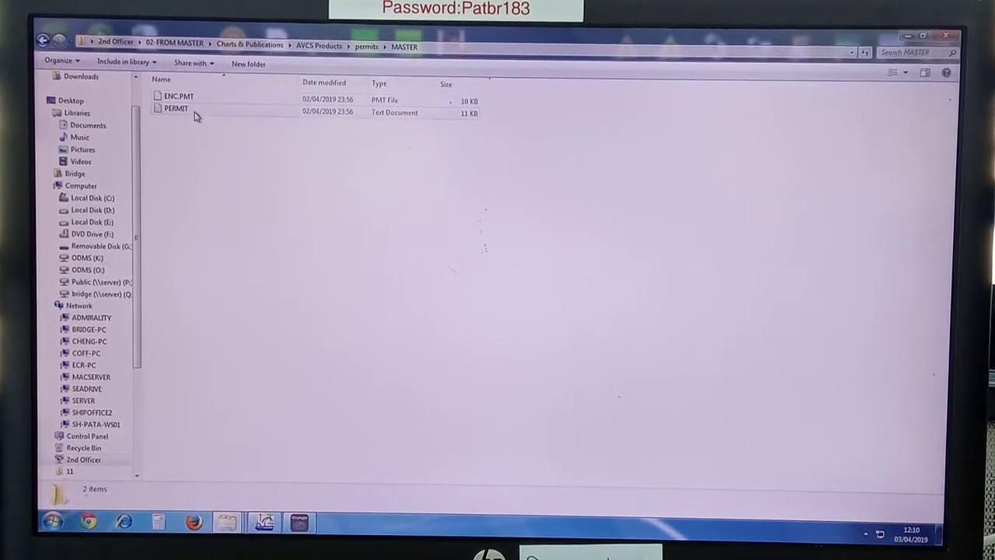
click(176, 109)
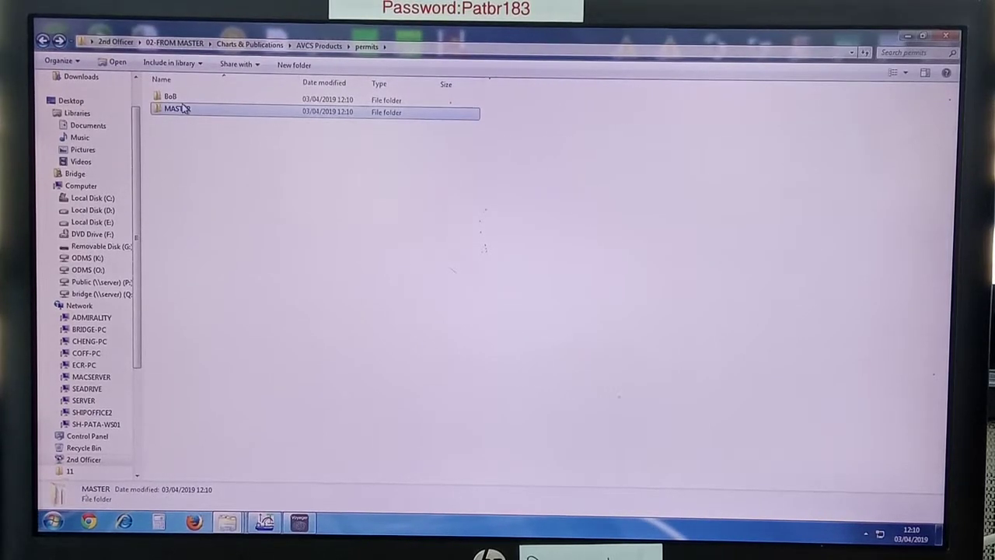
right_click(177, 109)
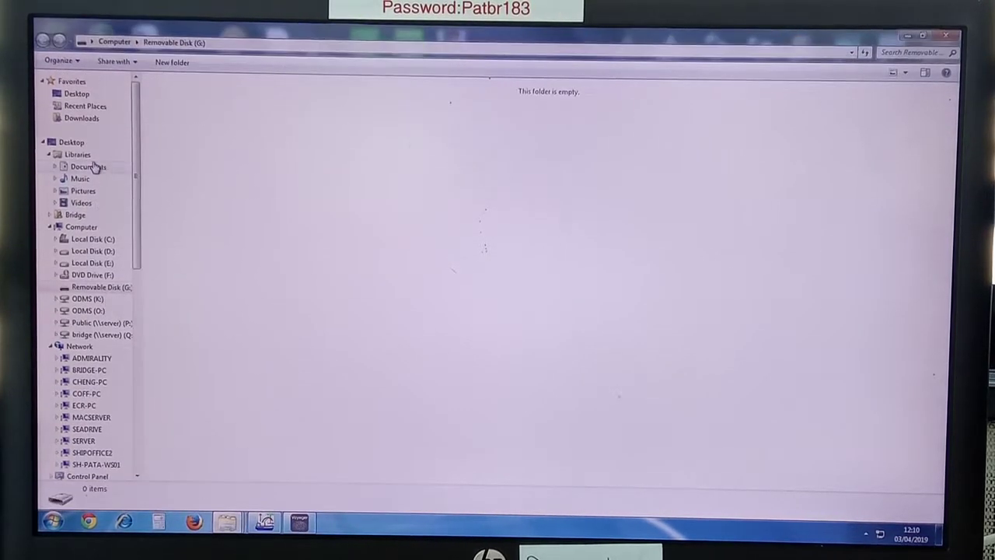
- Check the empty Removable Disk (G:) and return to Charts & Publications
right_click(252, 155)
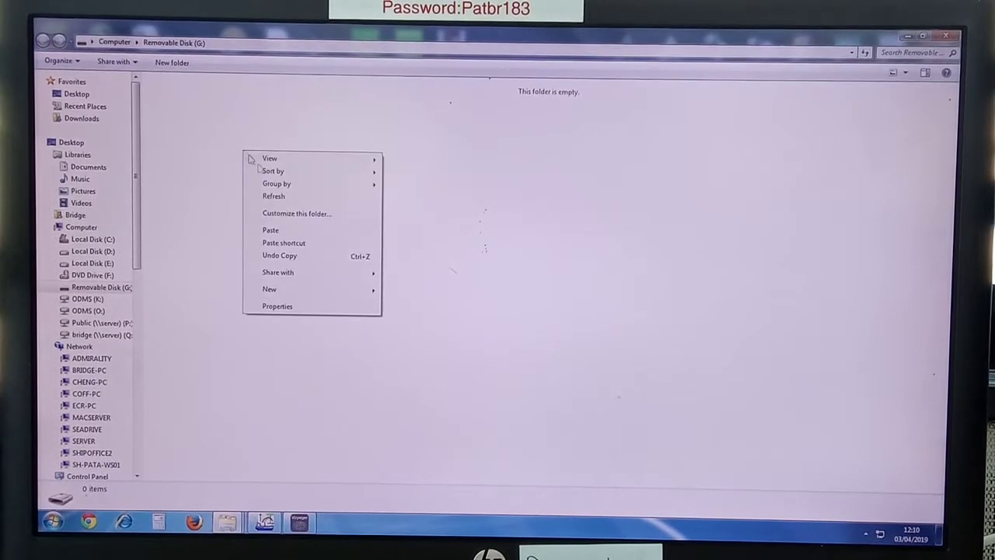
click(271, 230)
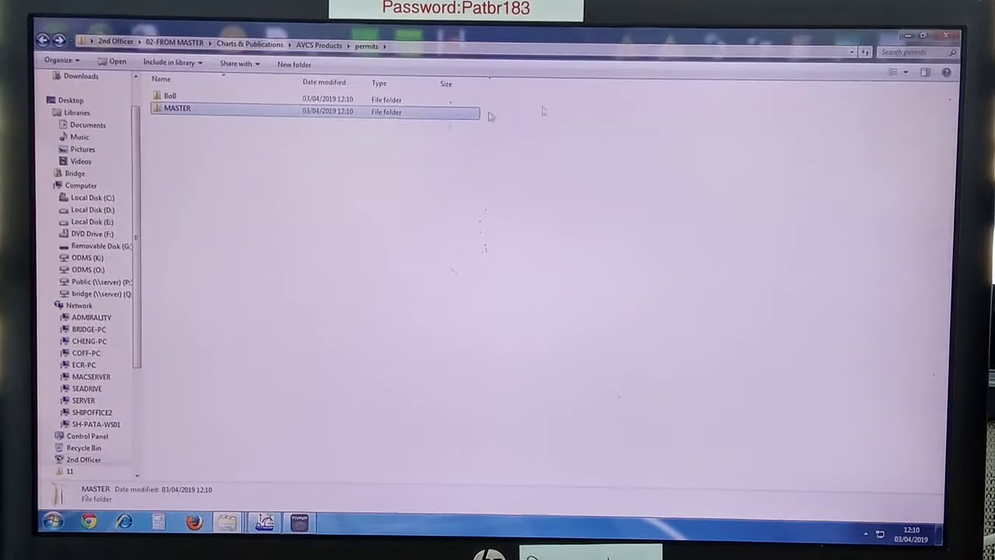
click(40, 41)
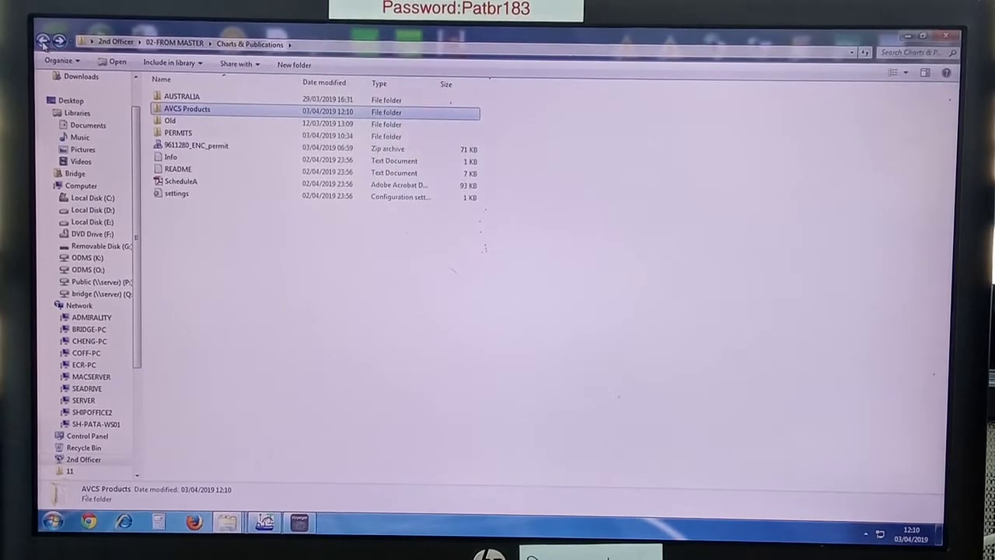
- Review the Voyager update files email item and the removable disk's MASTER folder, landing on Voyager 7's home screen
click(50, 42)
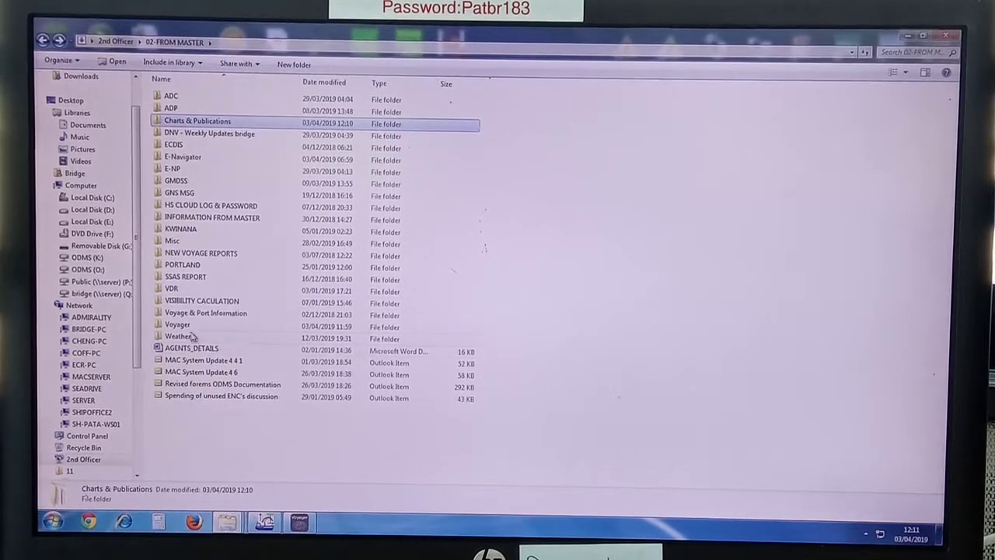
double_click(177, 325)
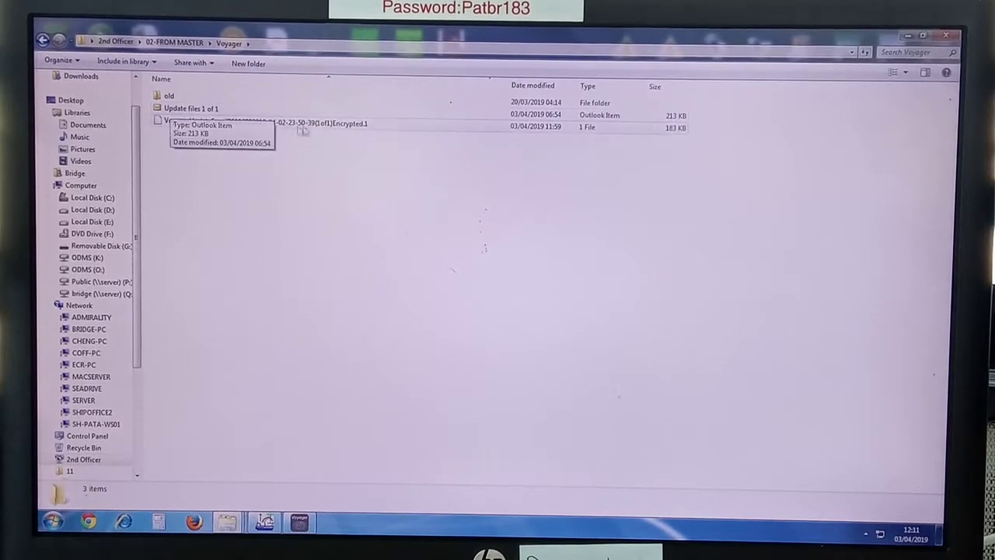
click(193, 107)
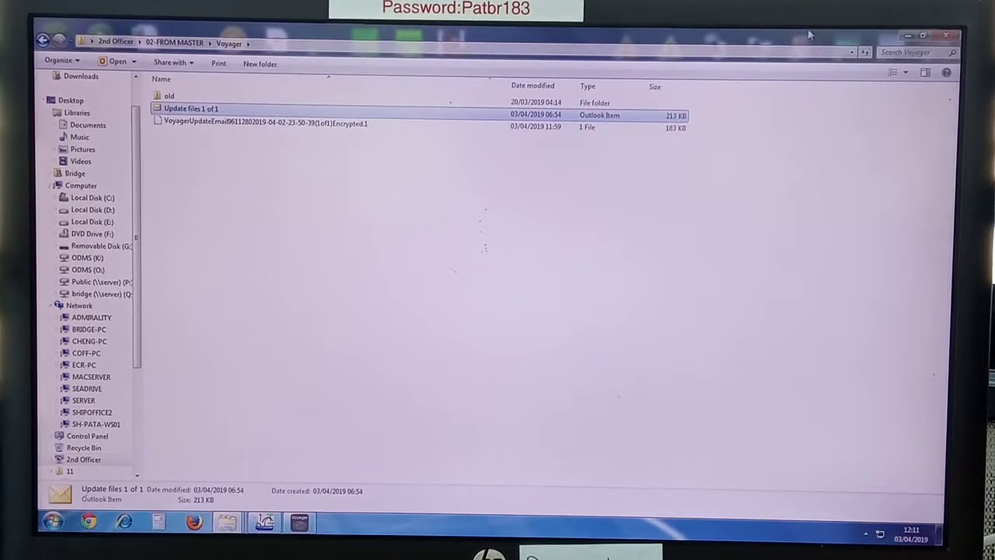
double_click(189, 108)
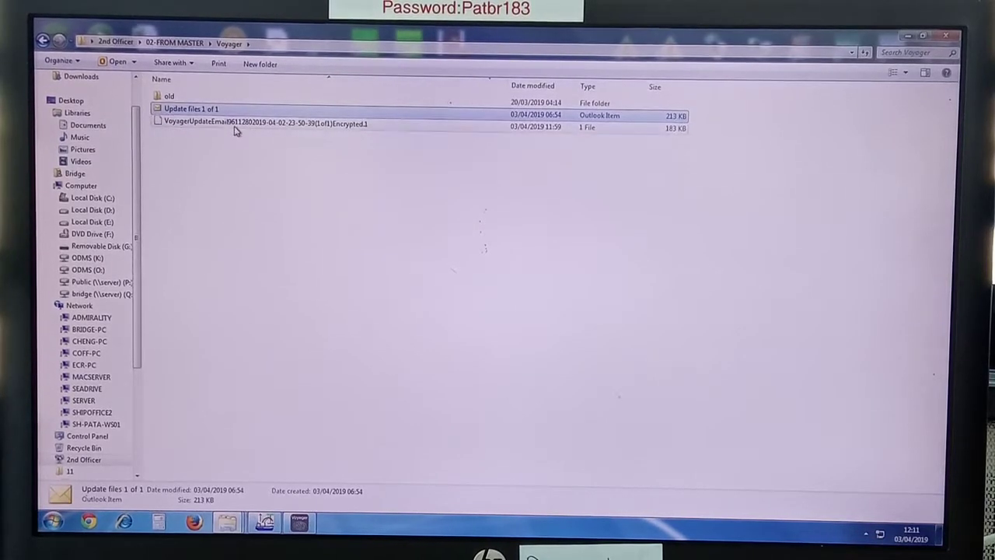
mouse_move(272, 128)
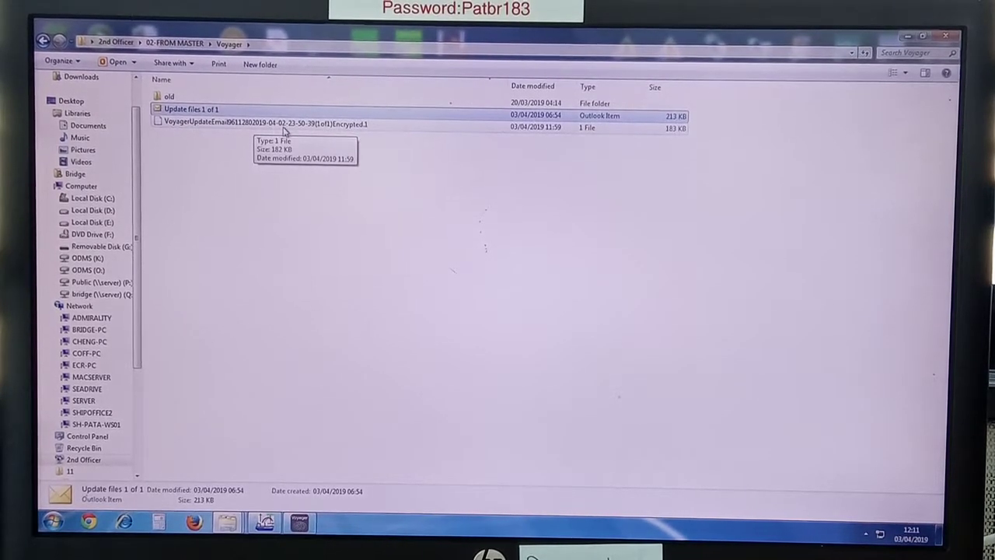
mouse_move(320, 133)
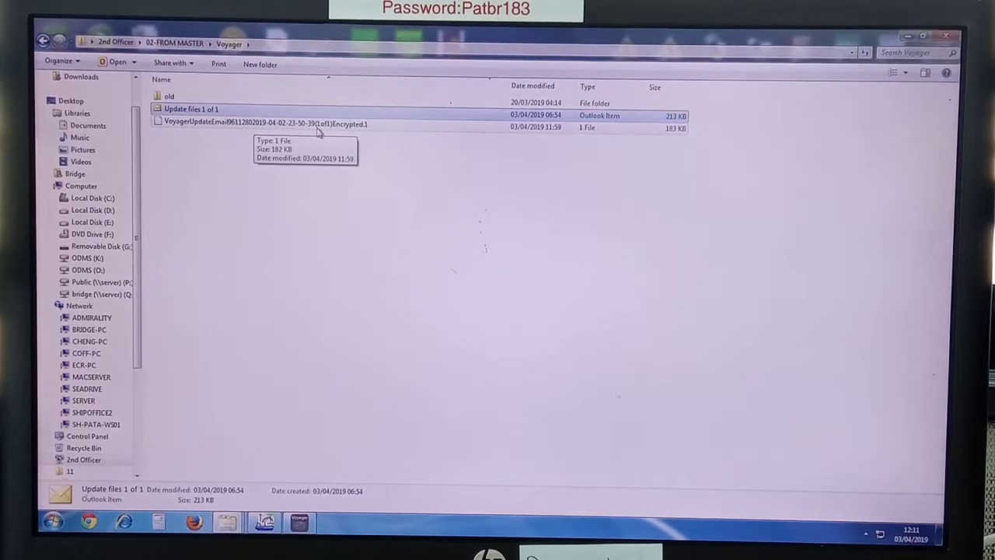
mouse_move(220, 305)
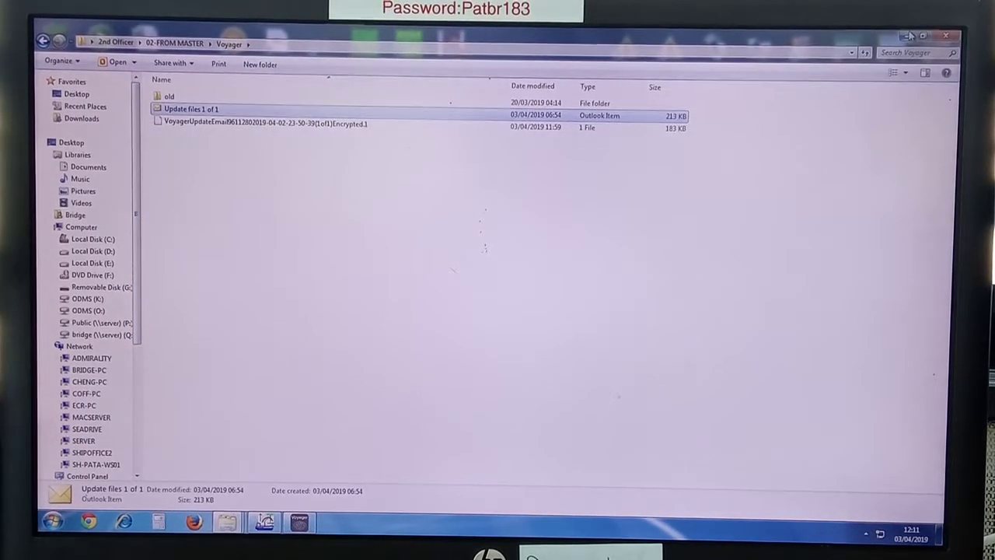
mouse_move(912, 34)
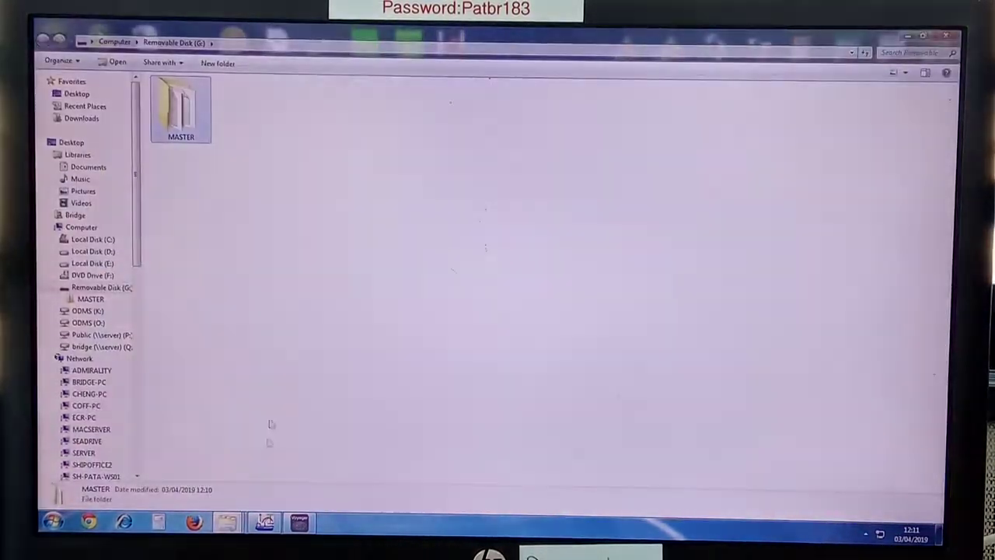
double_click(181, 106)
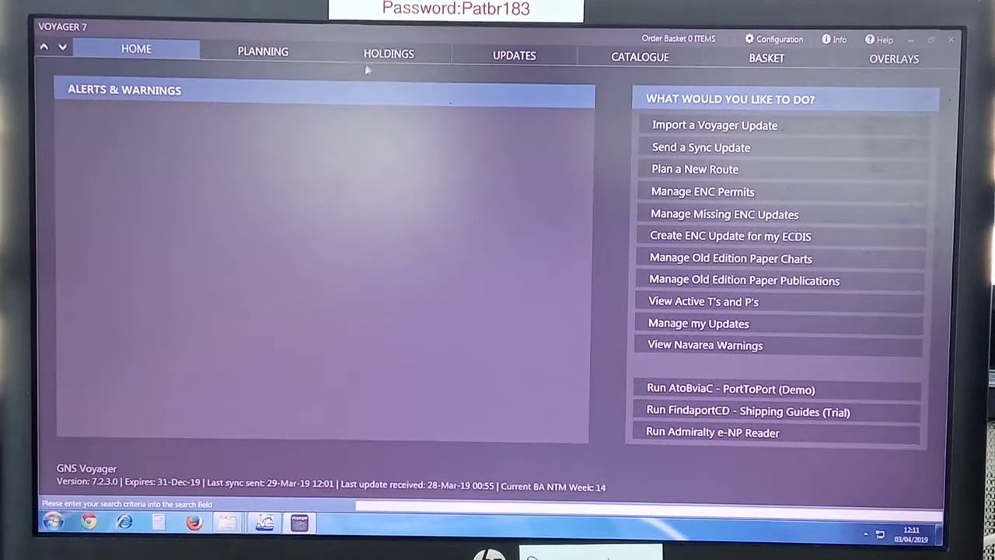
- Show the Holdings view listing 38 up-to-date paper charts
click(386, 54)
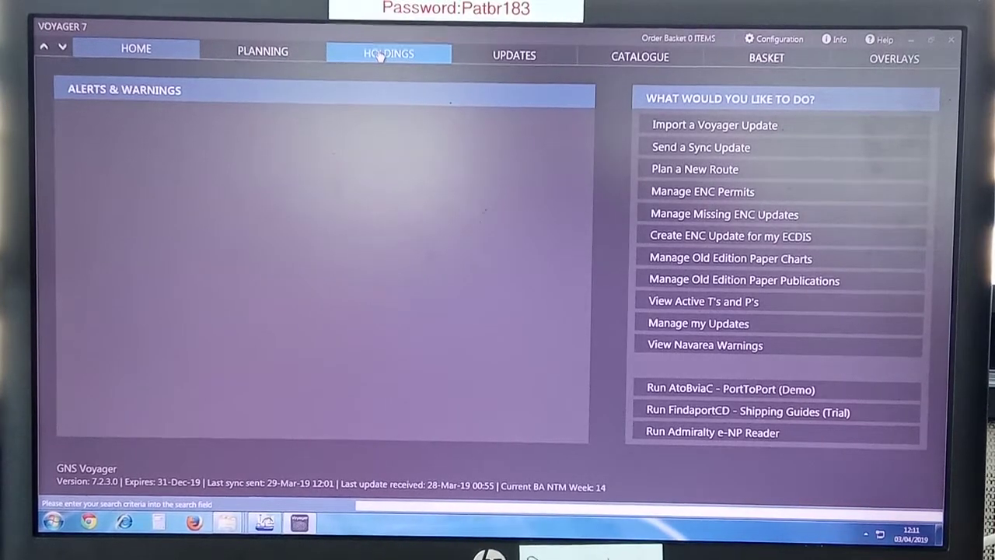
click(387, 55)
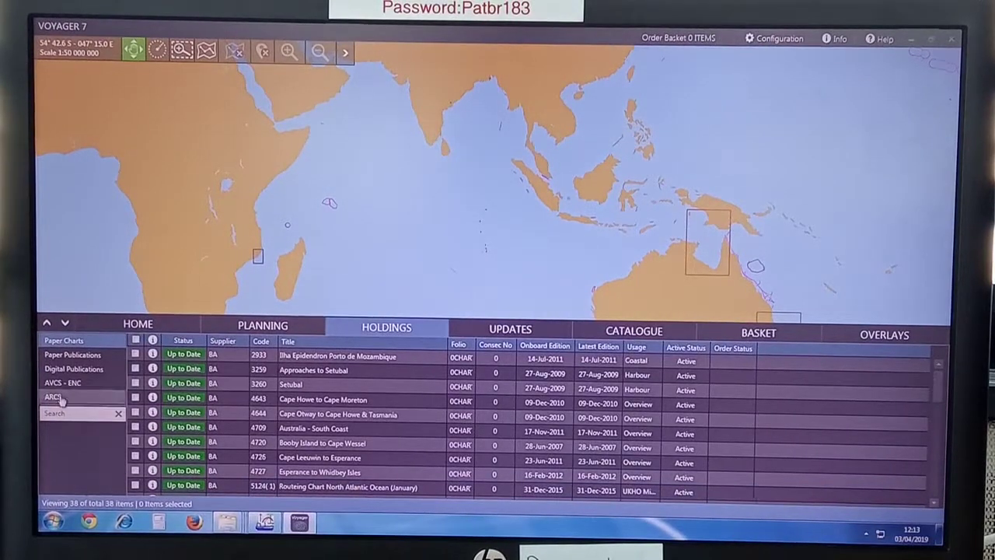
- Start Import Permits for AVCS - ENC and browse to G:\MASTER
click(62, 383)
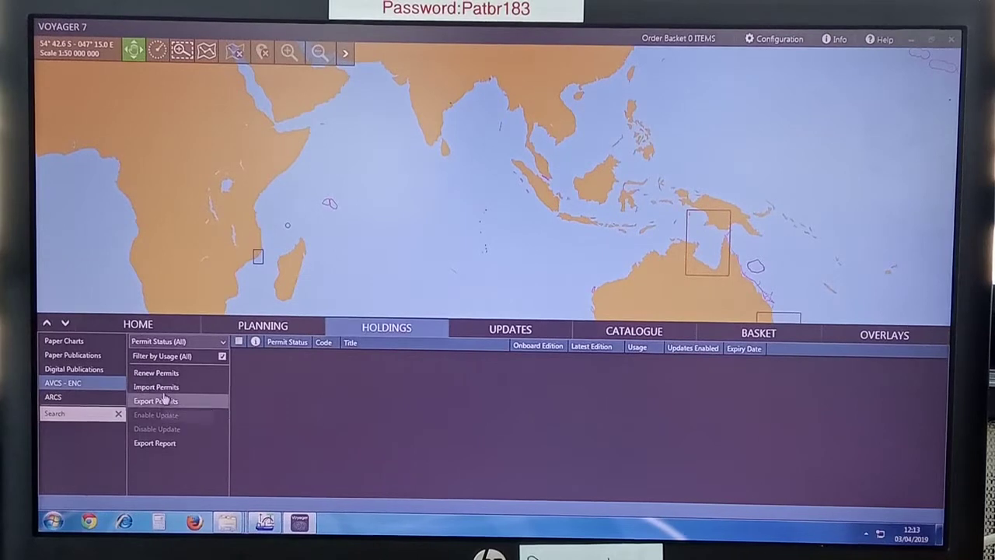
mouse_move(156, 385)
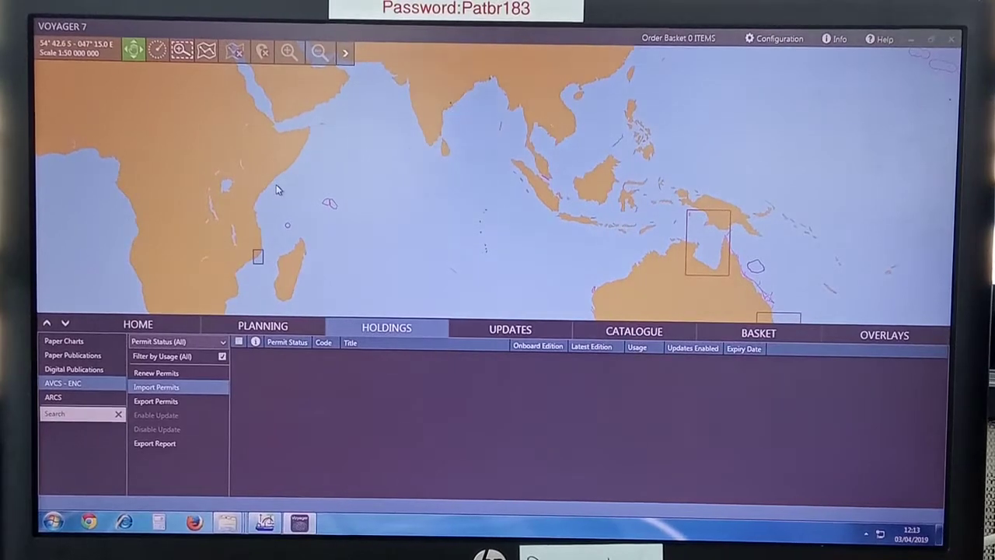
click(156, 386)
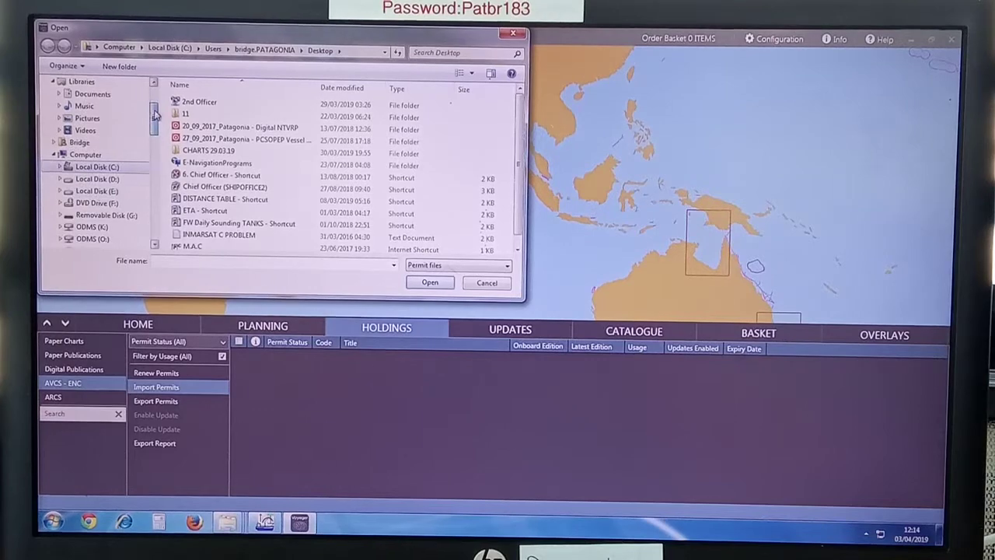
click(59, 214)
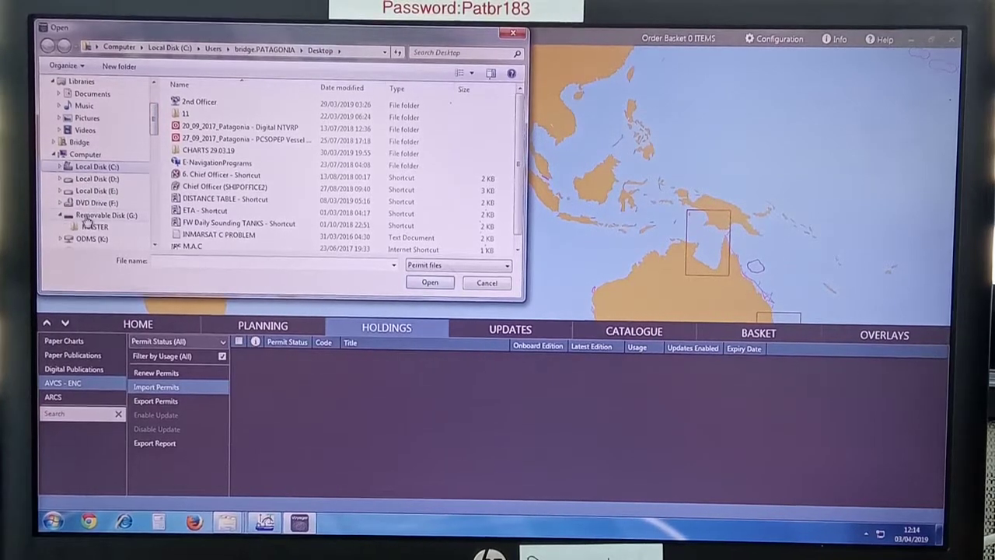
click(95, 227)
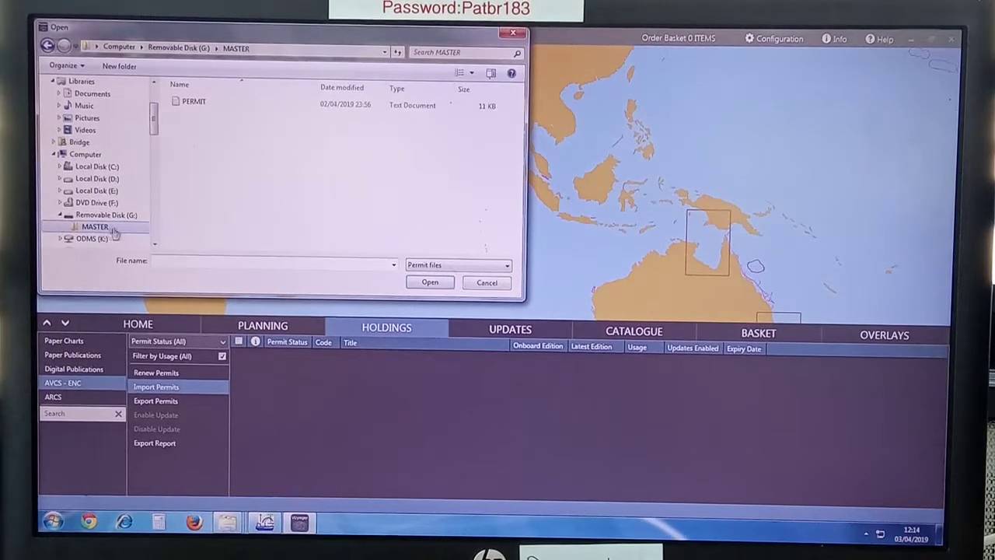
- Choose the PERMIT file in MASTER and submit it for import
click(193, 102)
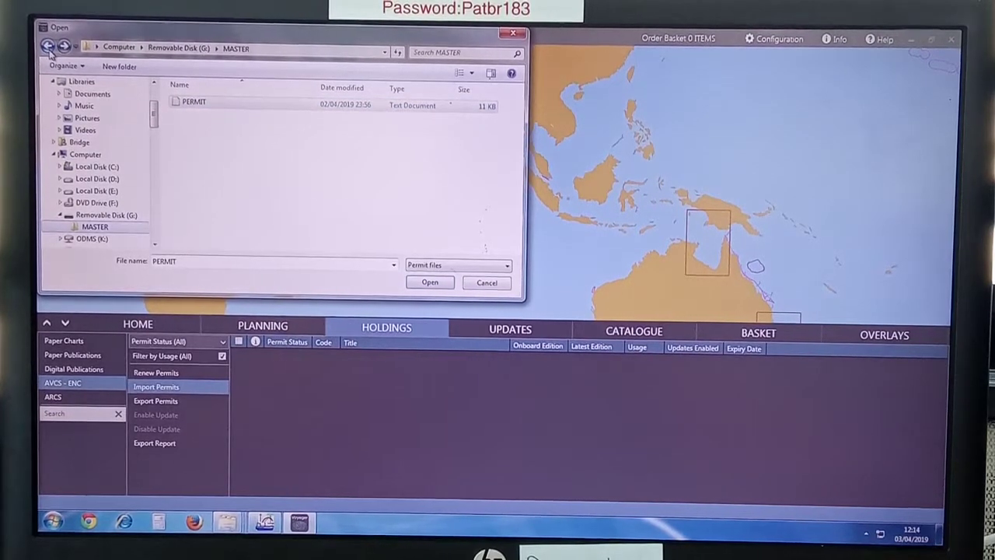
click(48, 43)
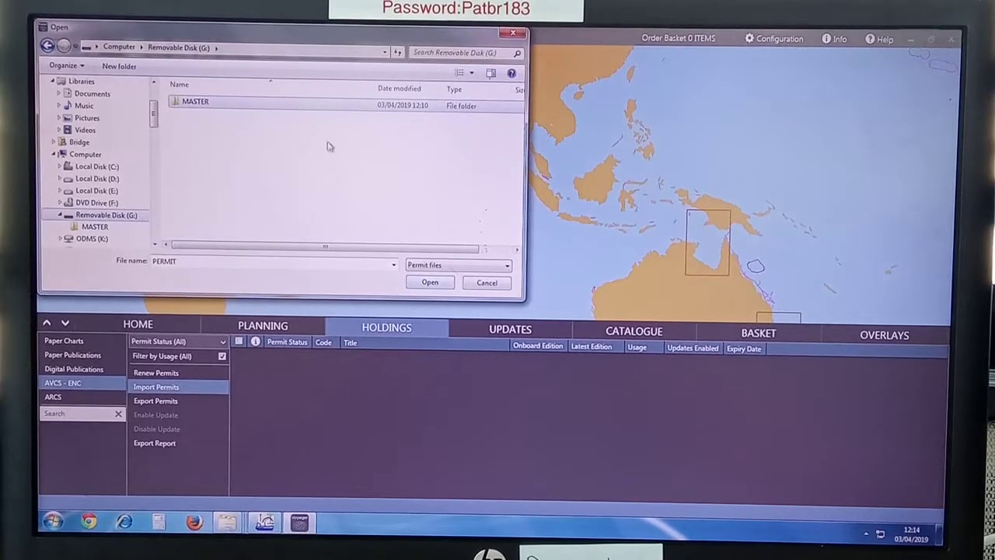
double_click(196, 101)
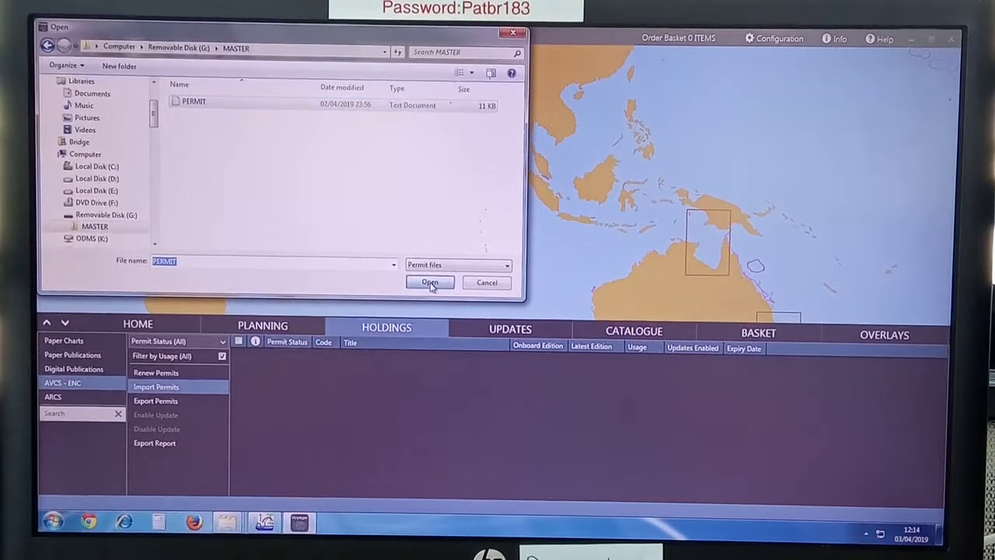
click(429, 283)
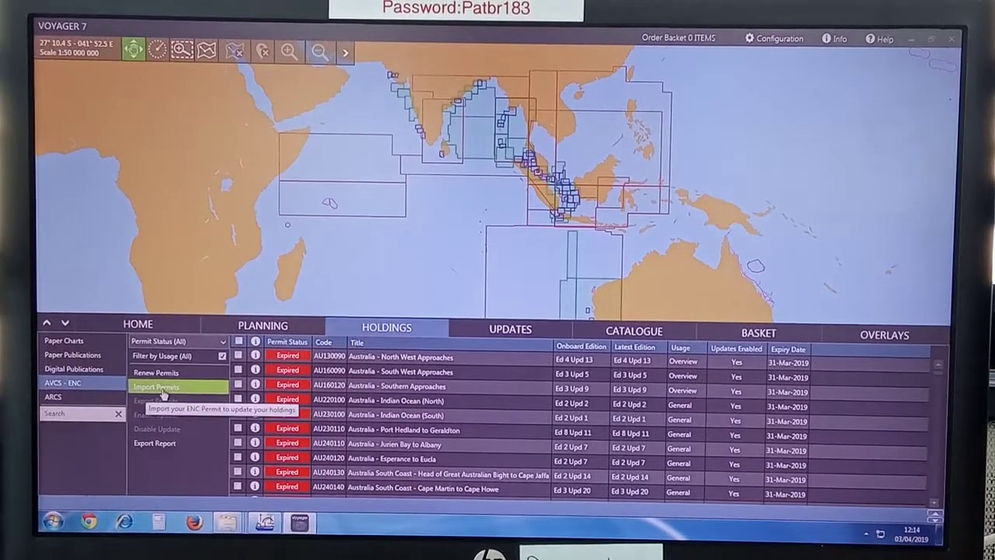
- Acknowledge the successful permit import so Voyager 7 restarts to its home screen
click(155, 386)
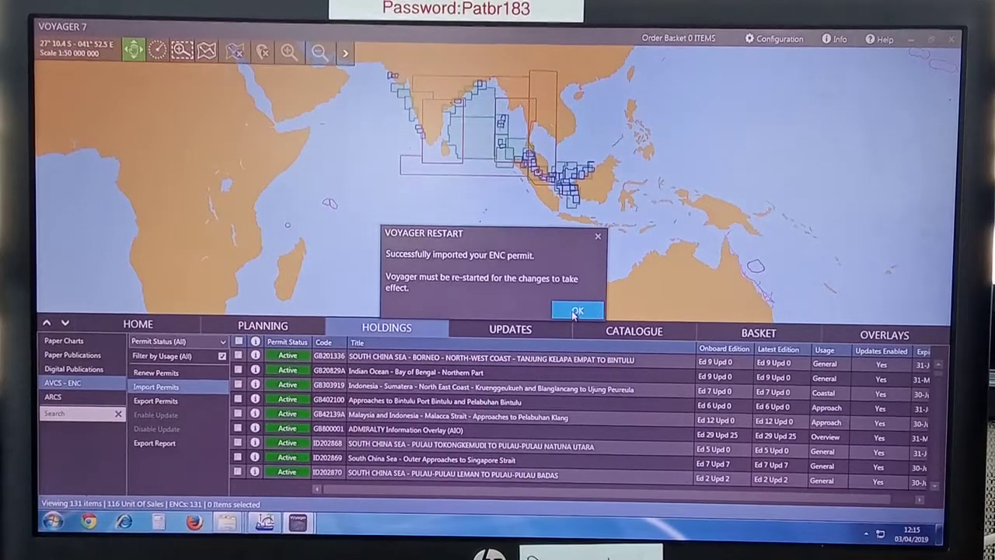
click(577, 311)
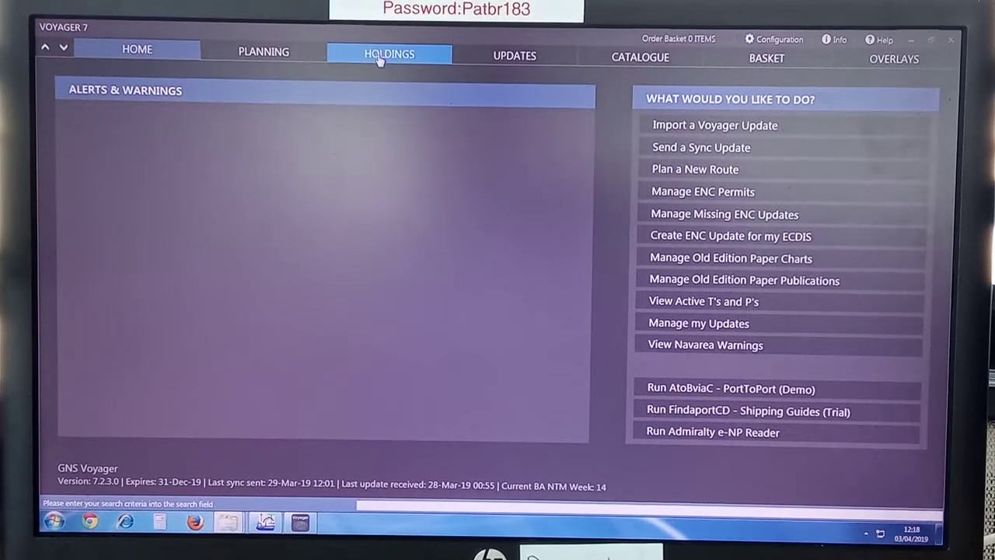
- List the active AVCS ENC cells covering a spot on the Borneo coast
click(388, 53)
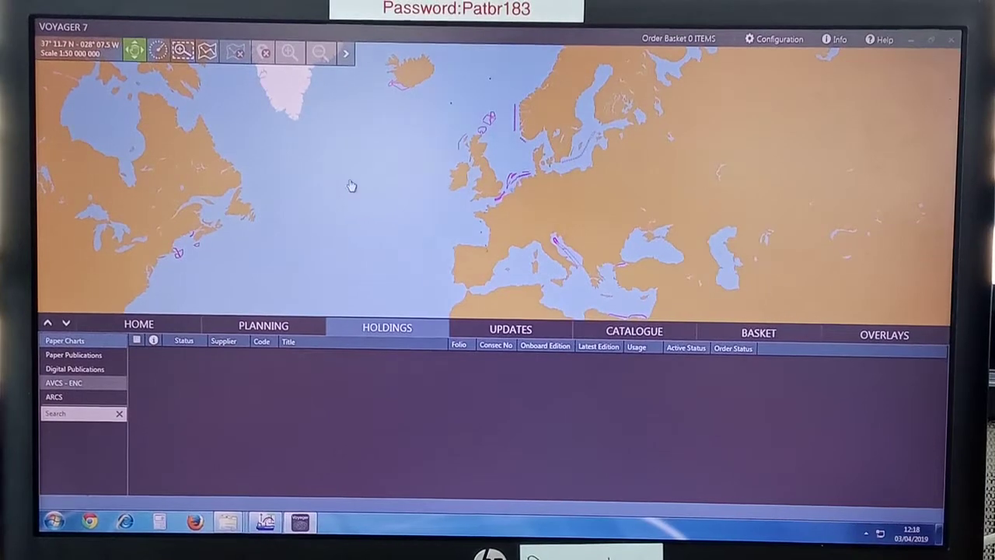
click(64, 383)
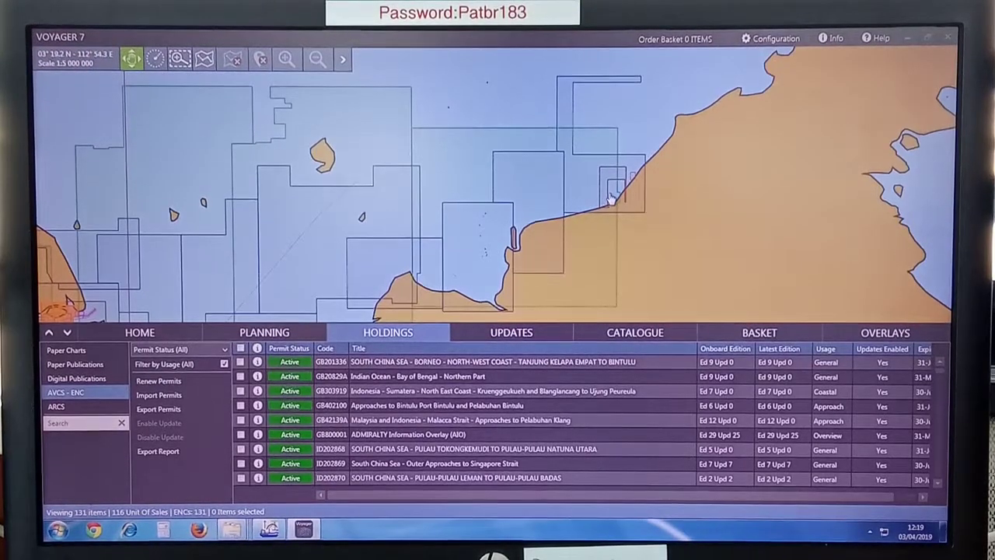
click(610, 199)
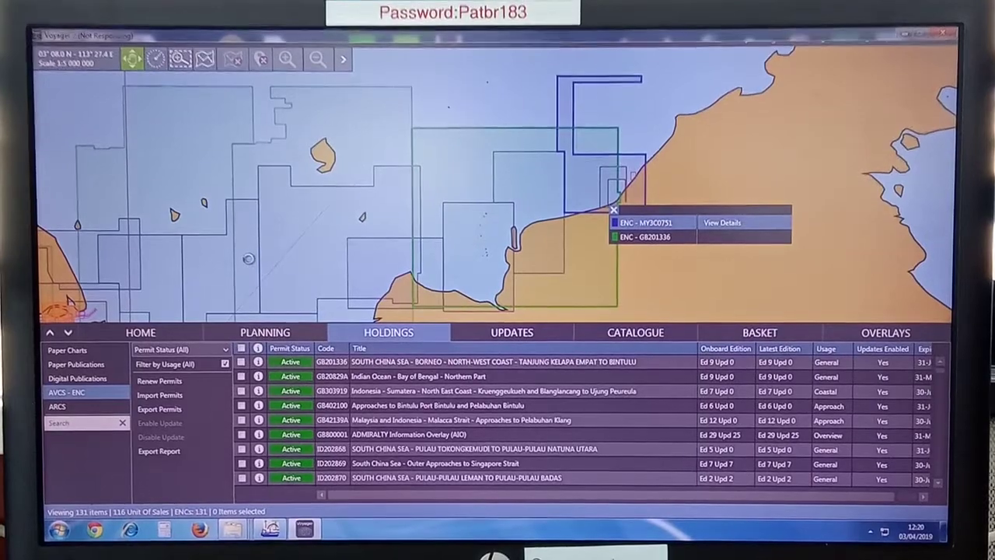
- View the first ENC cell's chart properties, close them, and go to the Updates view
click(722, 223)
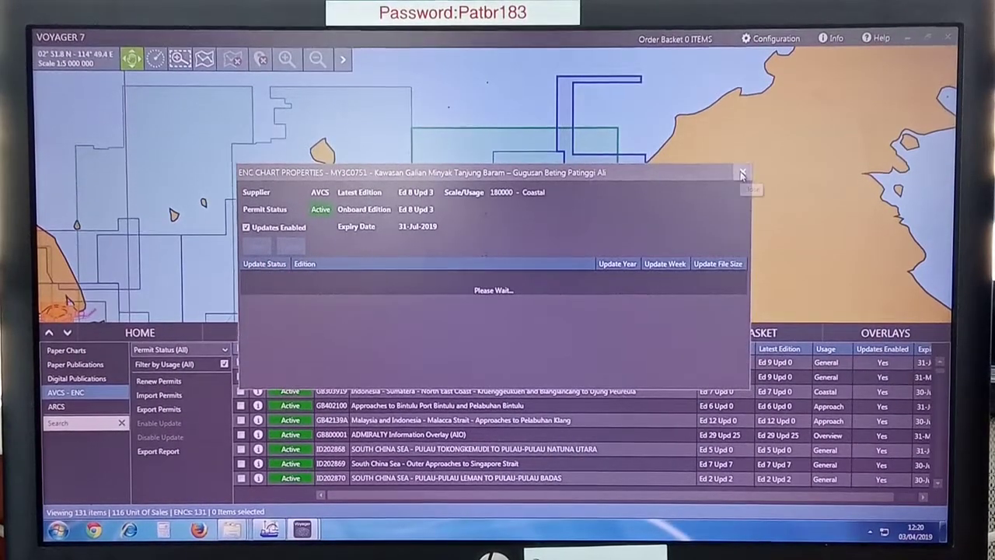
click(740, 171)
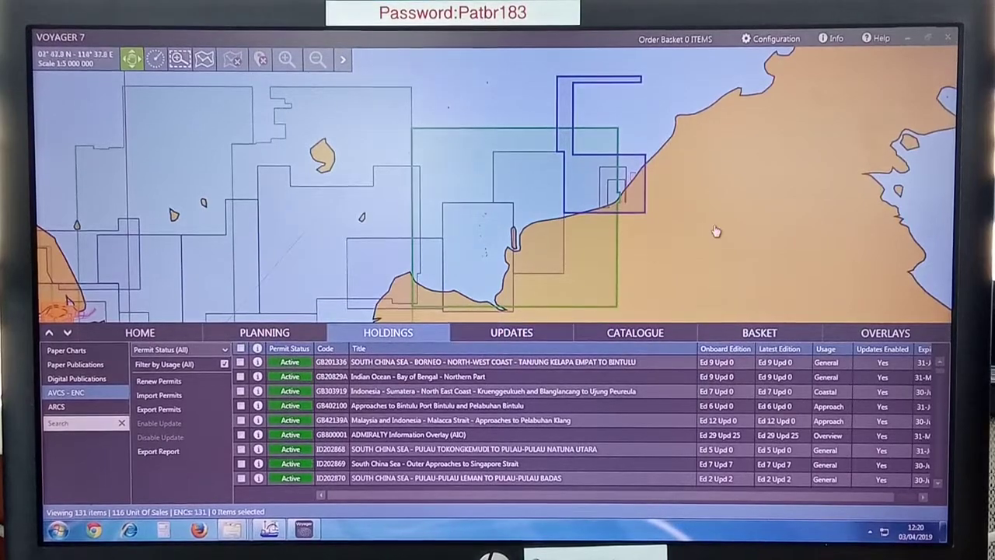
click(510, 333)
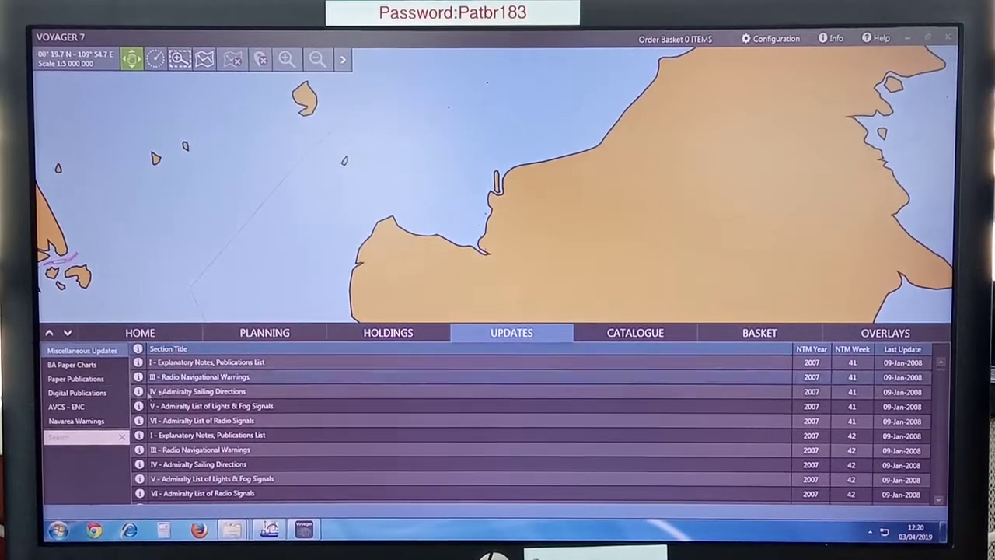
click(65, 408)
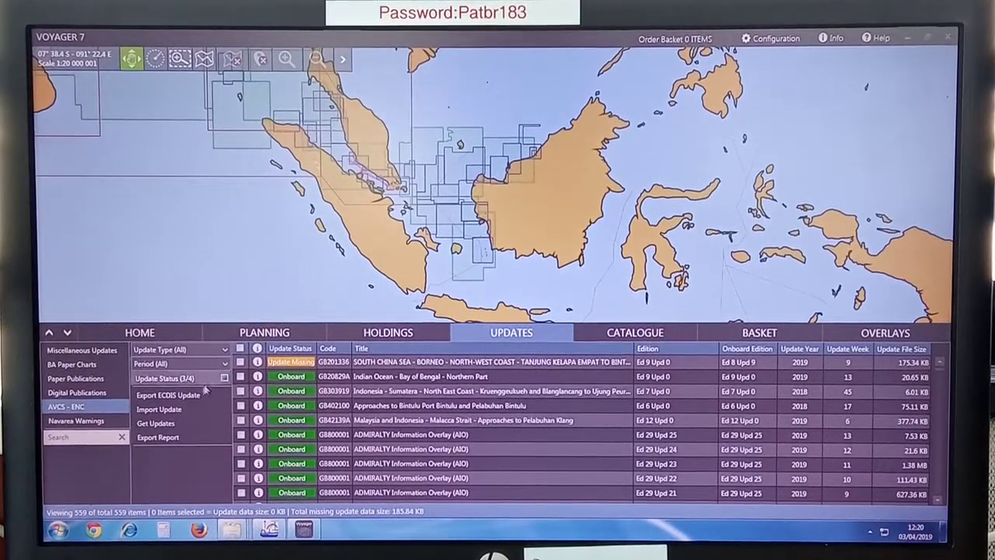
click(179, 378)
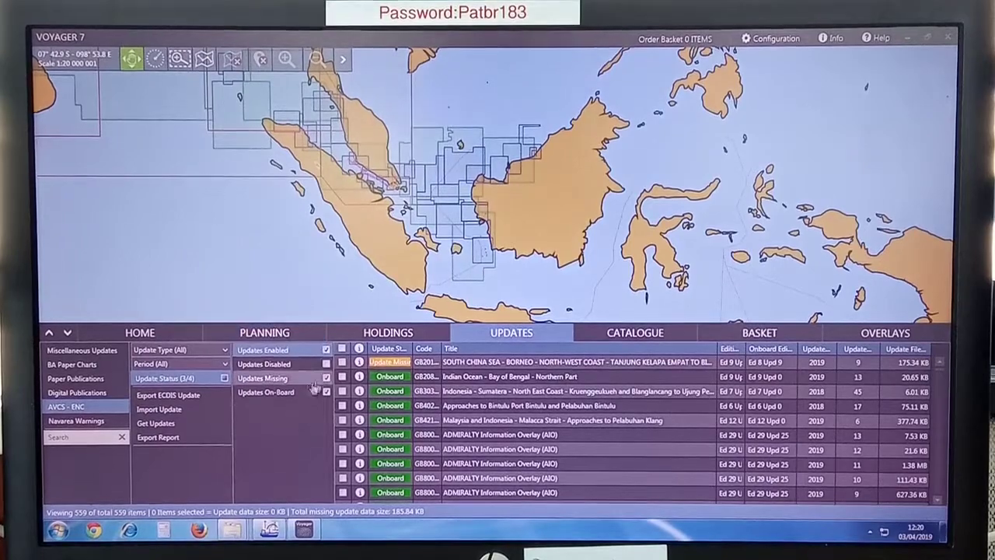
click(327, 392)
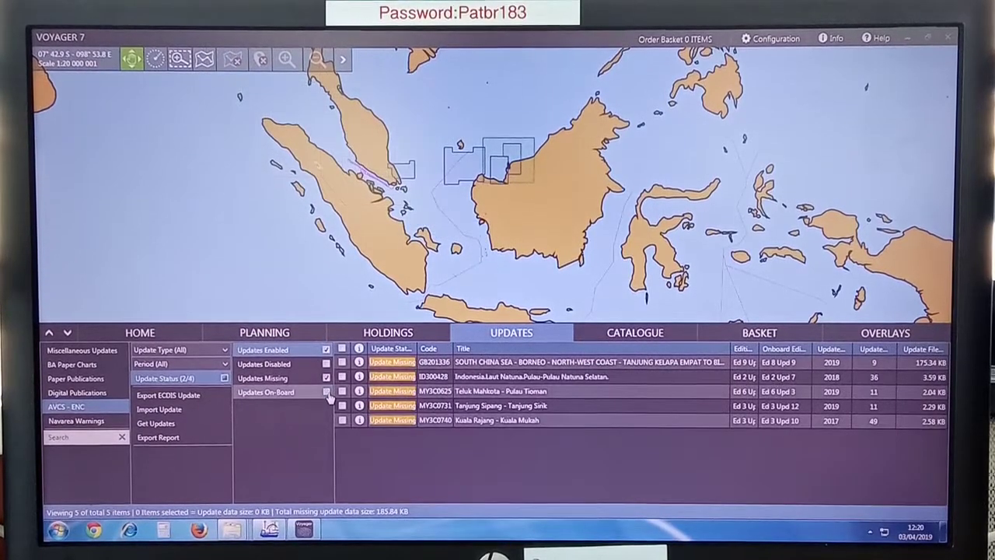
click(320, 392)
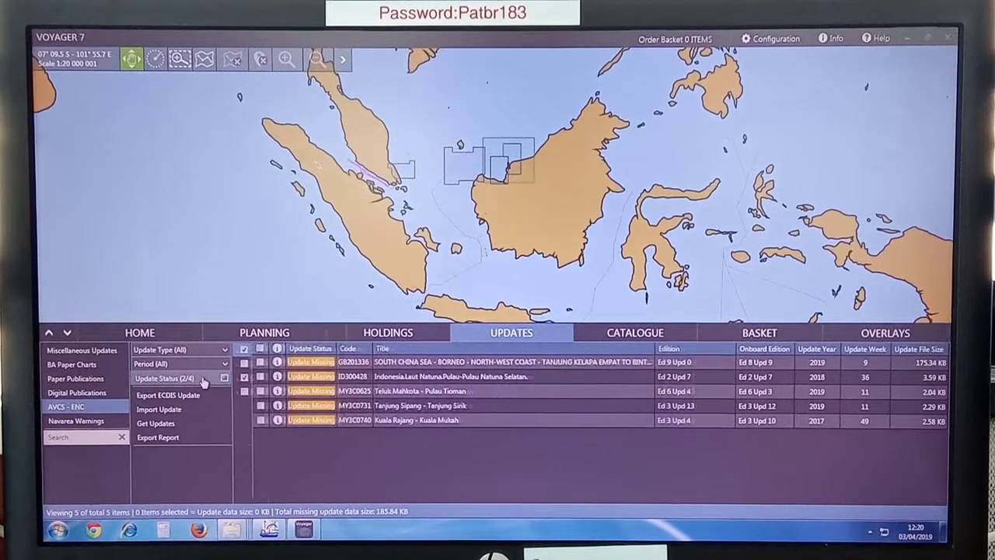
click(178, 378)
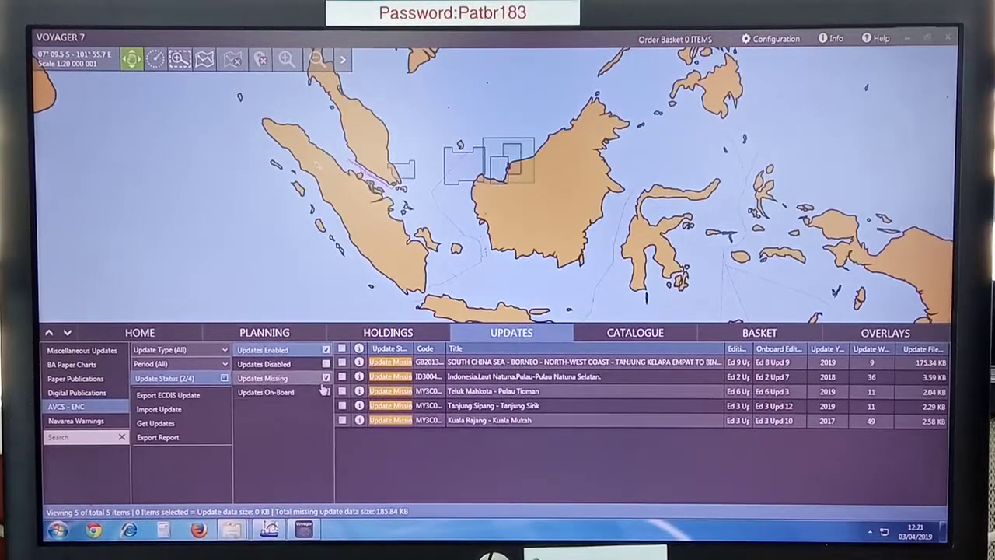
click(320, 391)
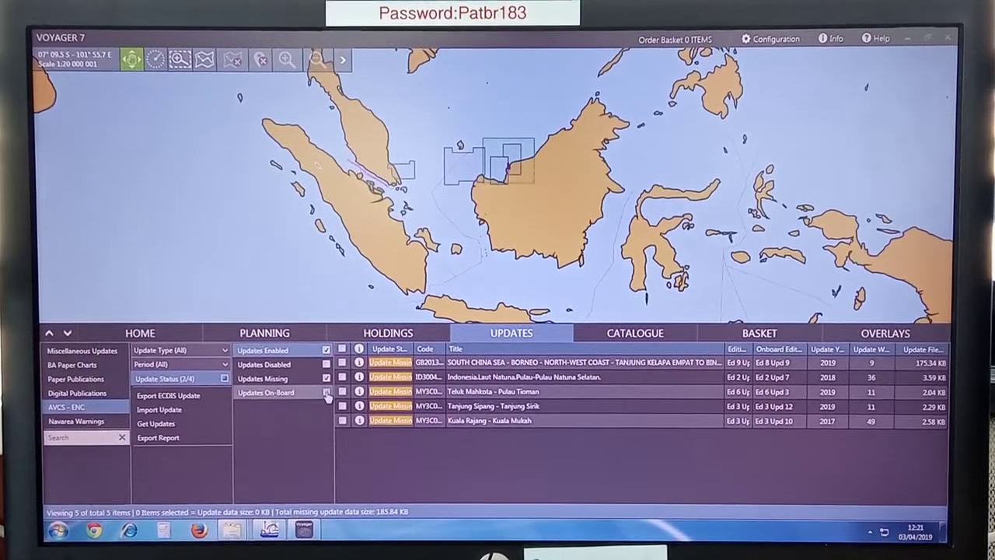
click(325, 392)
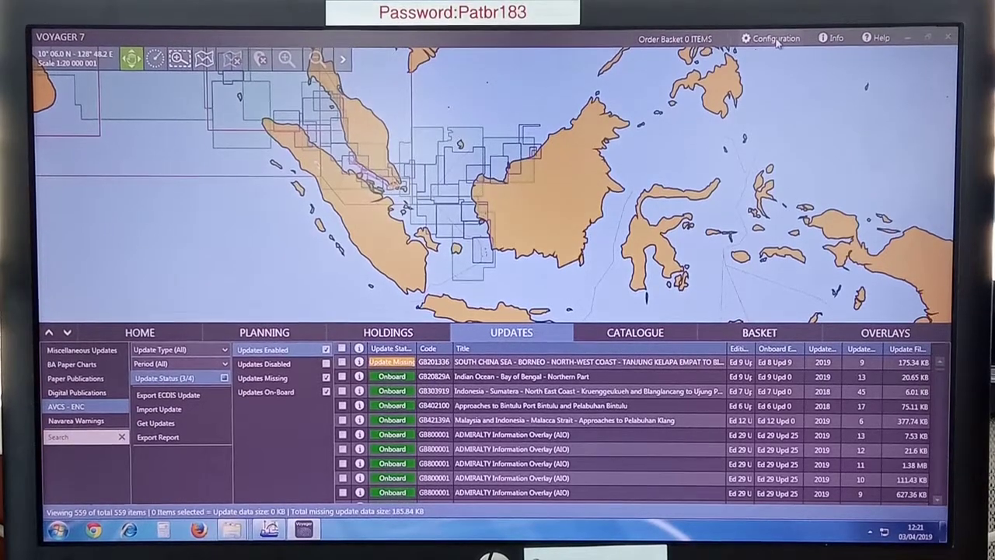
- Set the update method to Web Service, test the connection successfully, and return to Home
click(775, 37)
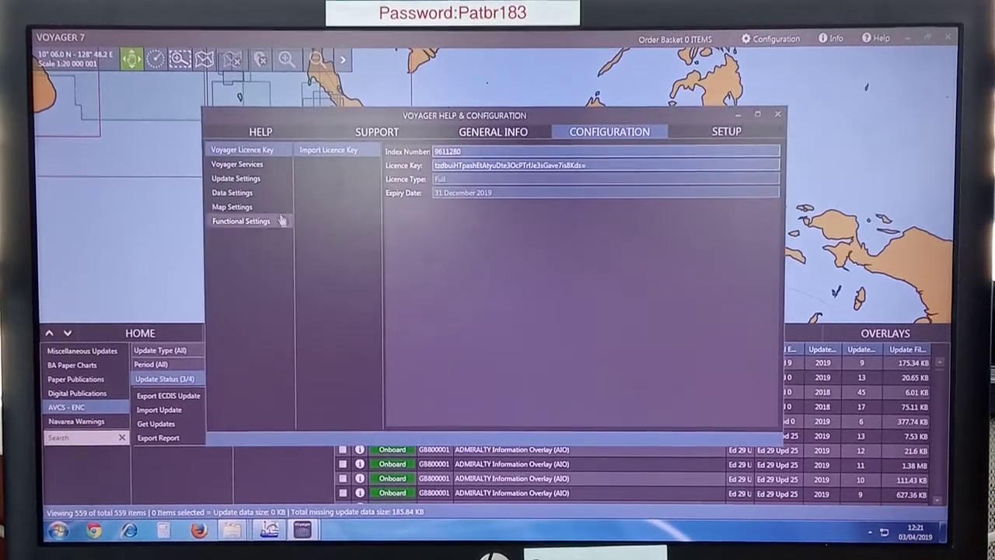
click(237, 178)
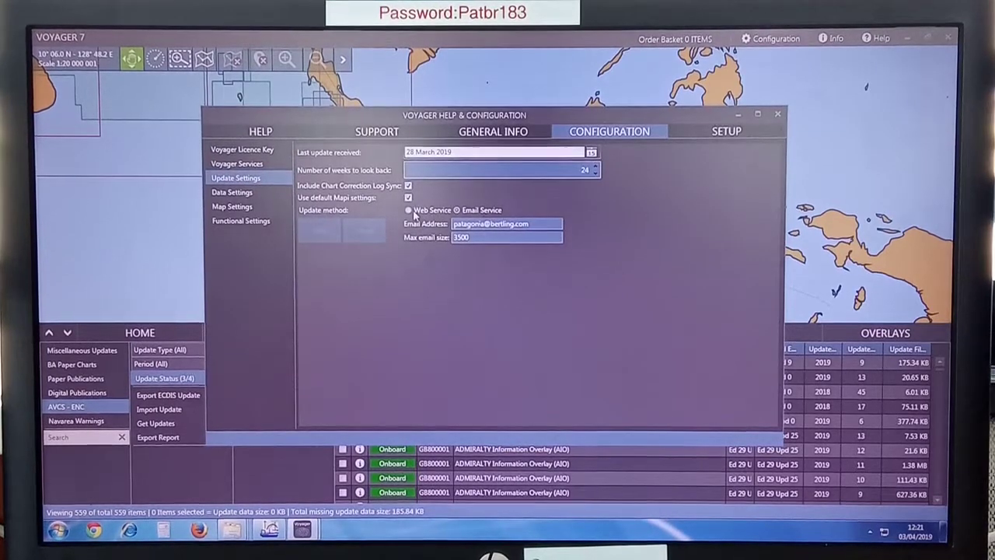
click(407, 210)
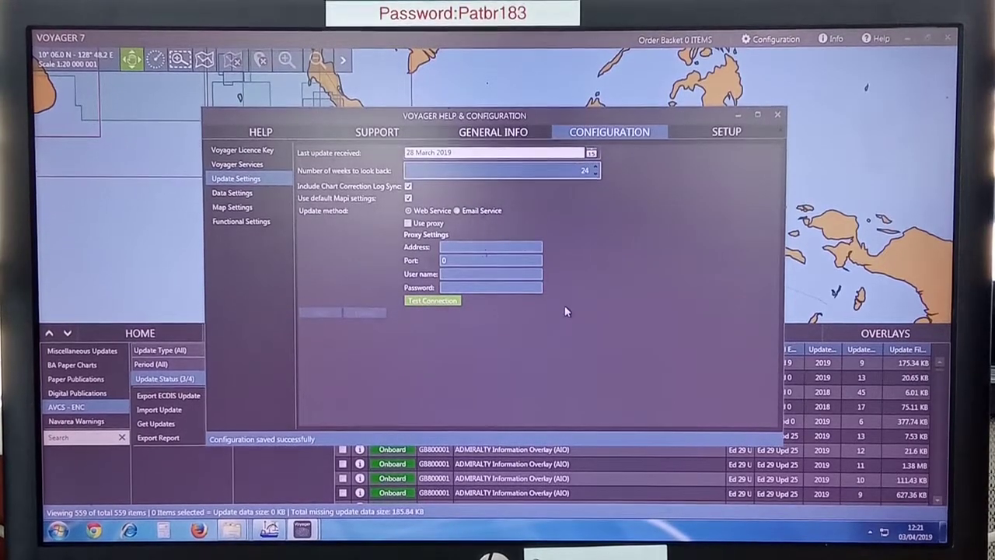
mouse_move(592, 280)
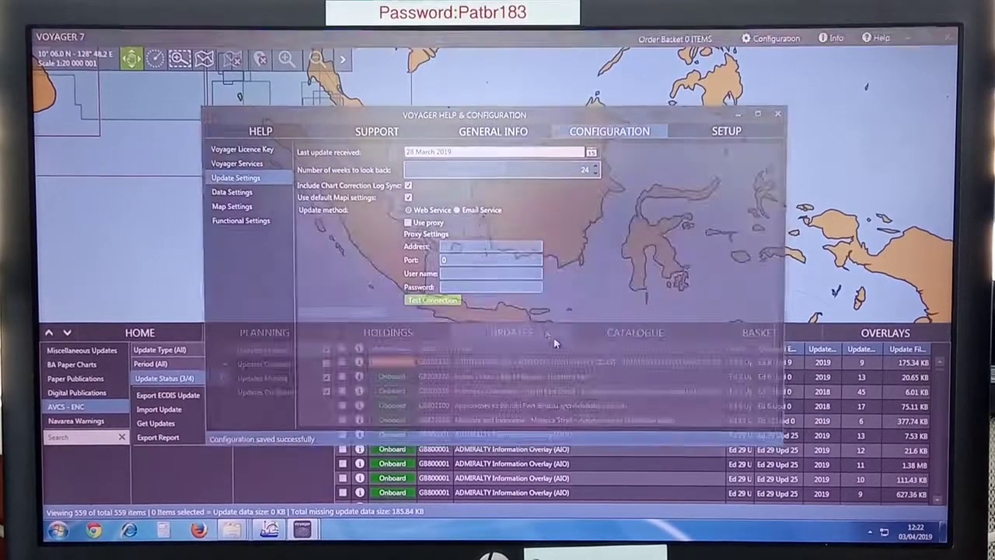
click(432, 298)
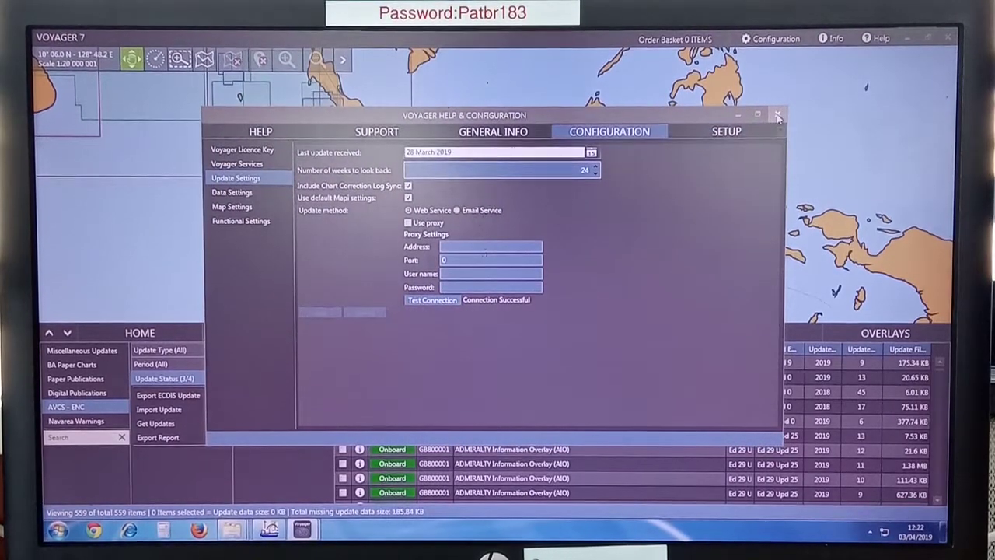
mouse_move(781, 115)
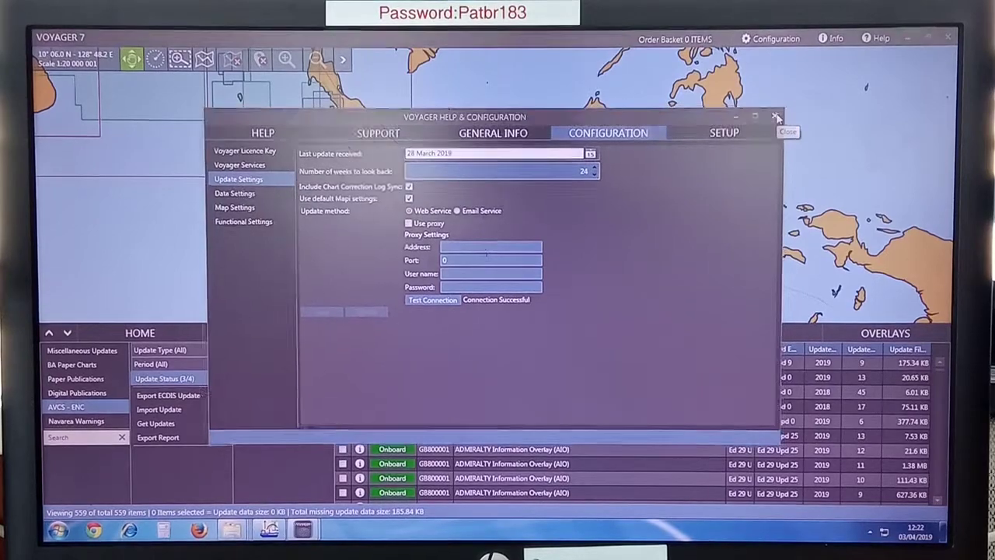
click(774, 110)
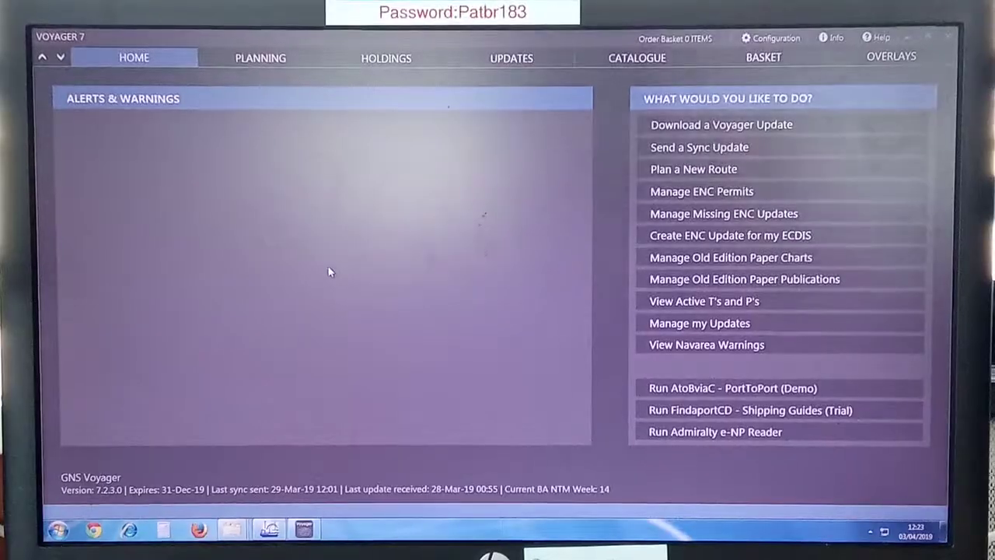
mouse_move(603, 134)
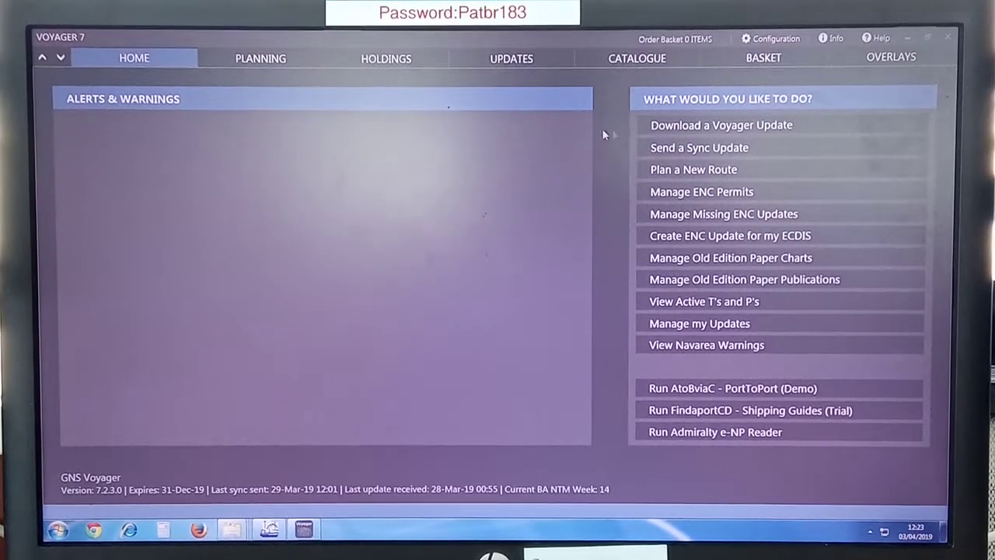
mouse_move(678, 131)
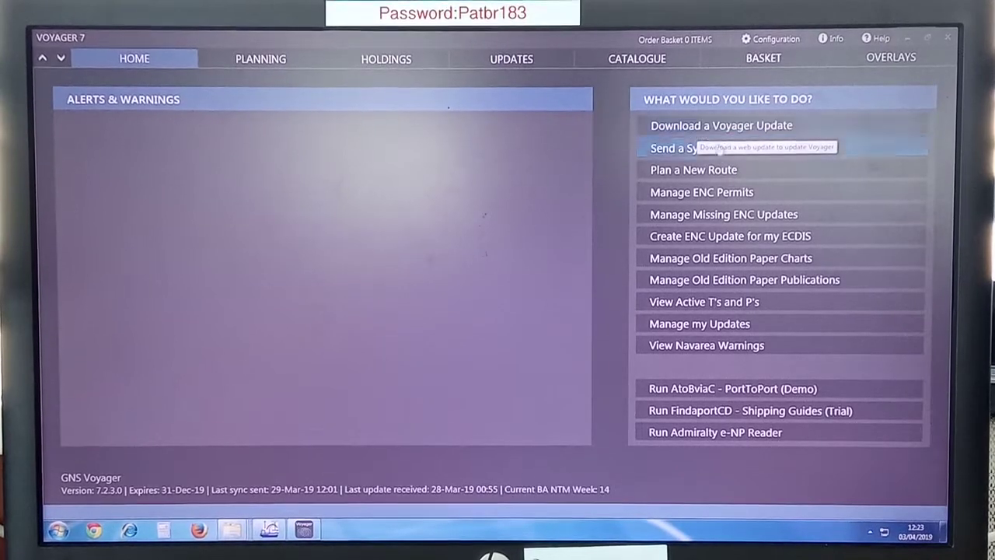
- Start downloading a Voyager web update, confirming the lengthy update warning
click(722, 124)
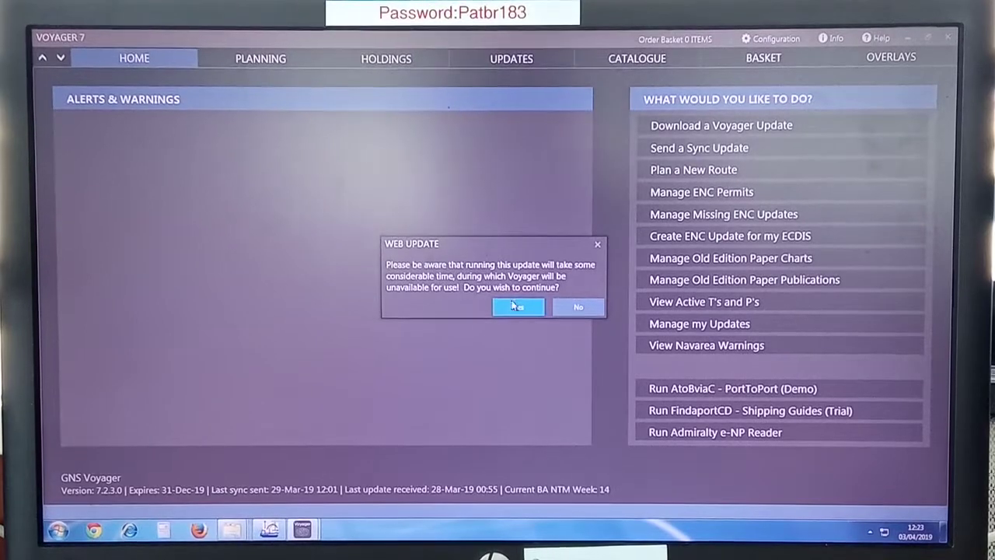
click(517, 307)
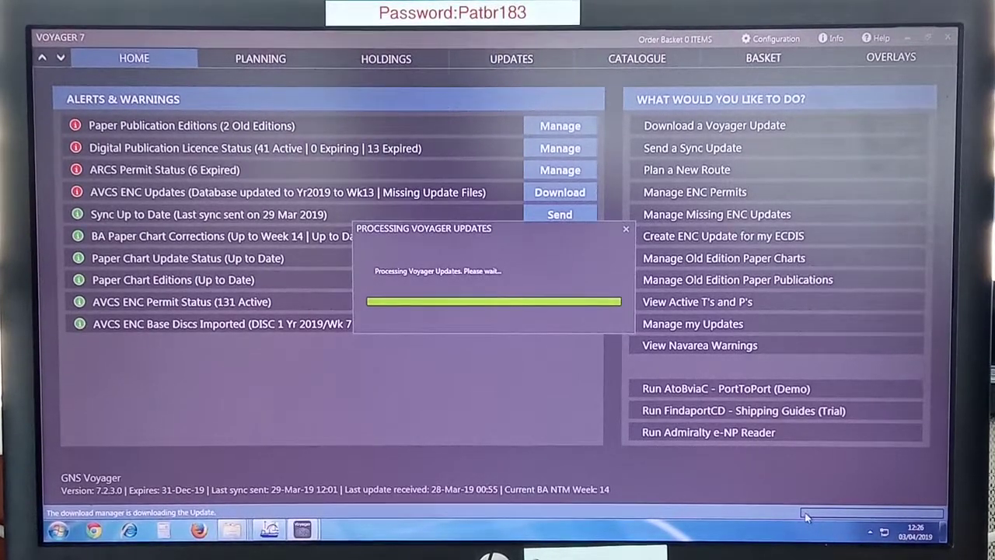
mouse_move(358, 464)
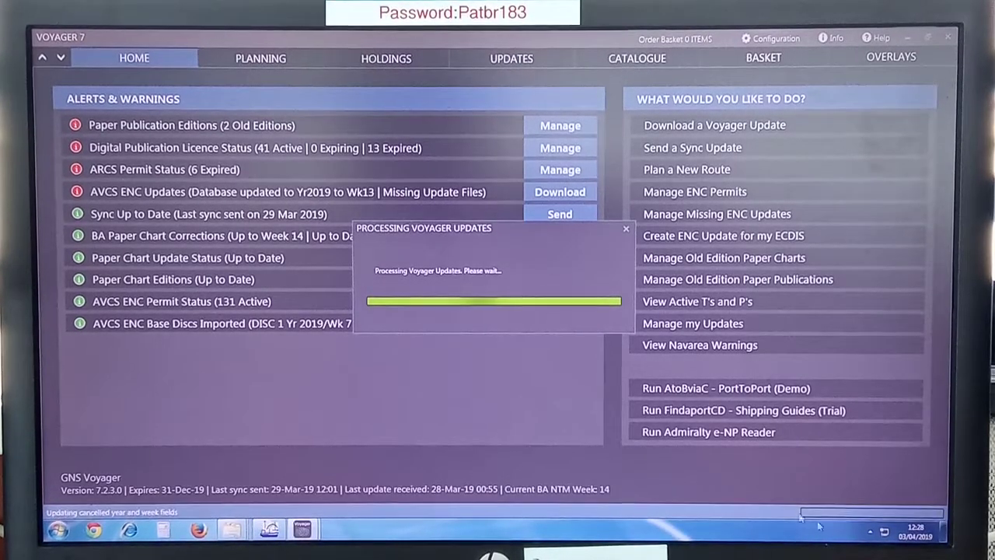
mouse_move(821, 526)
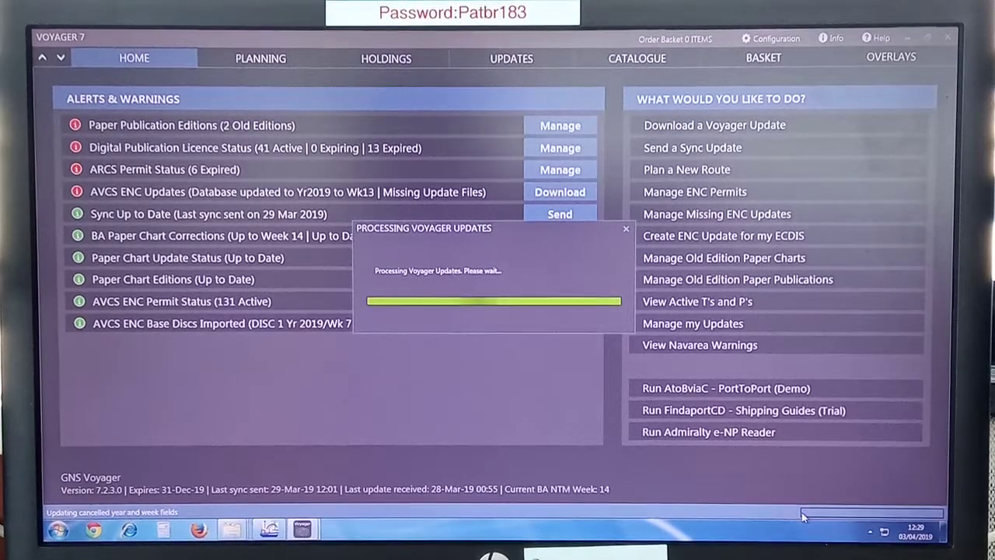
mouse_move(688, 513)
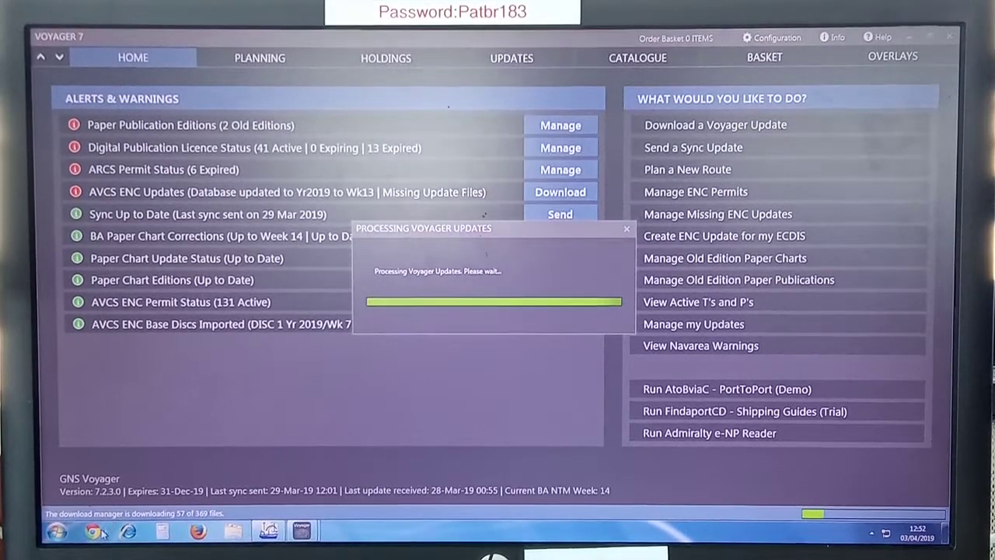
mouse_move(336, 355)
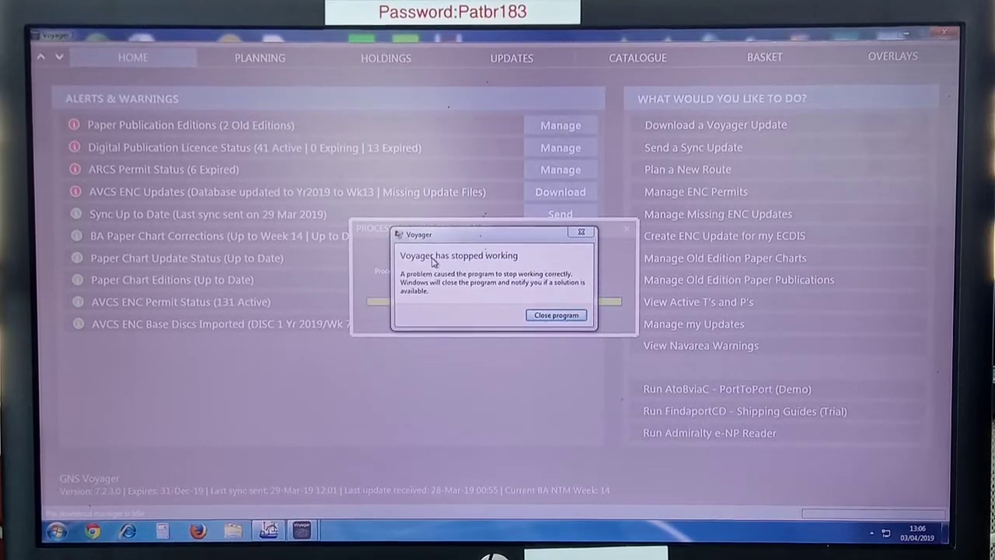
- Close the crashed Voyager program and relaunch Voyager 7 from the desktop shortcut
click(556, 314)
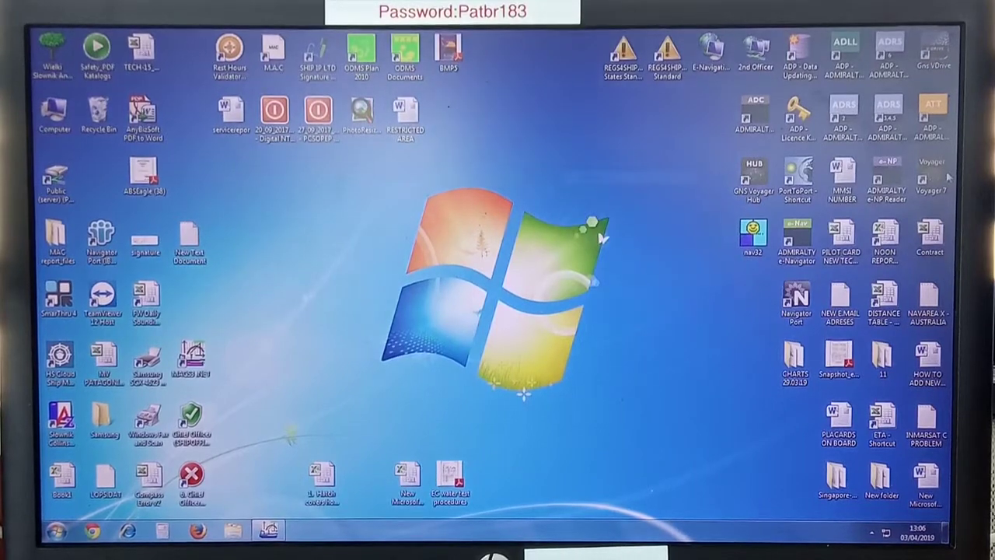
click(841, 177)
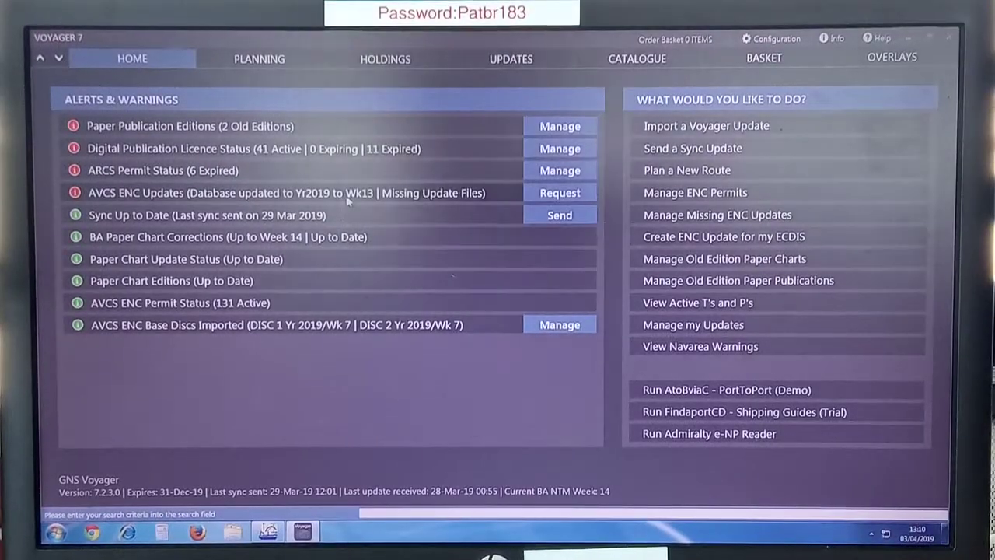
mouse_move(403, 280)
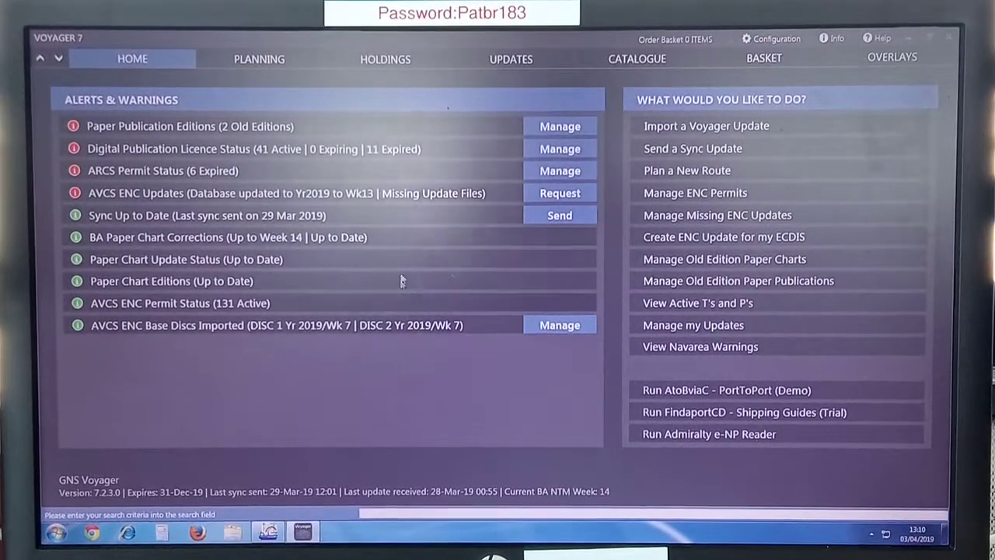
mouse_move(383, 70)
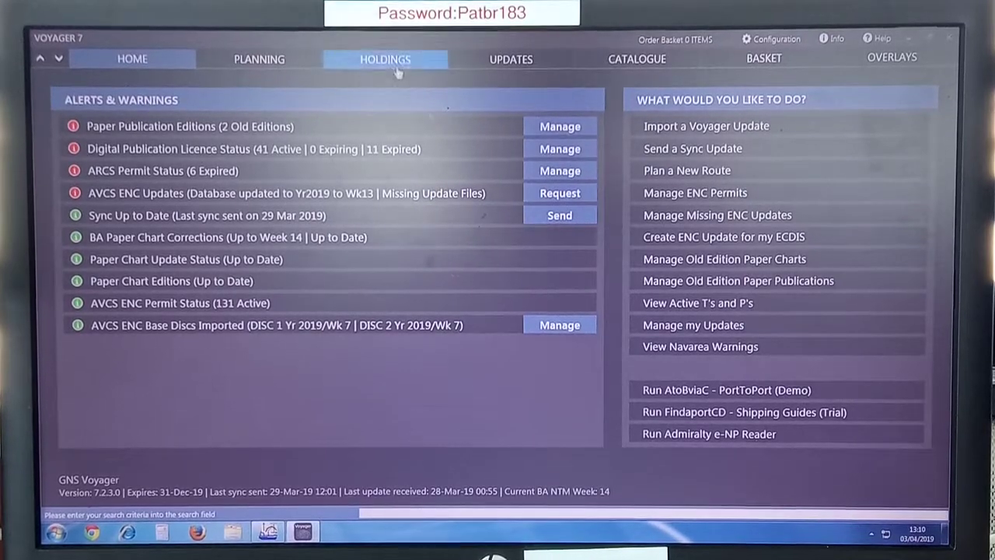
- Show the AVCS ENC chart updates list with coverage on the world map
click(510, 59)
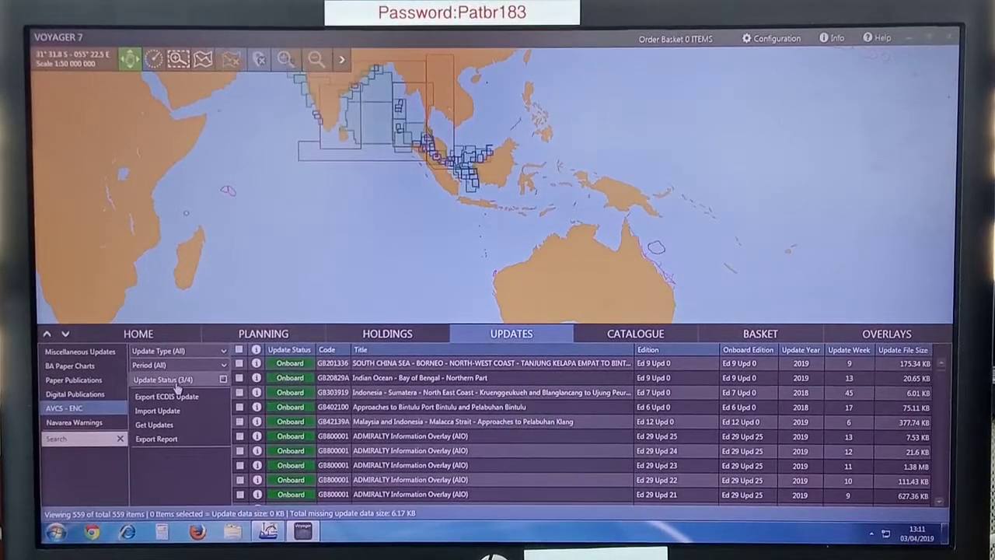
mouse_move(177, 386)
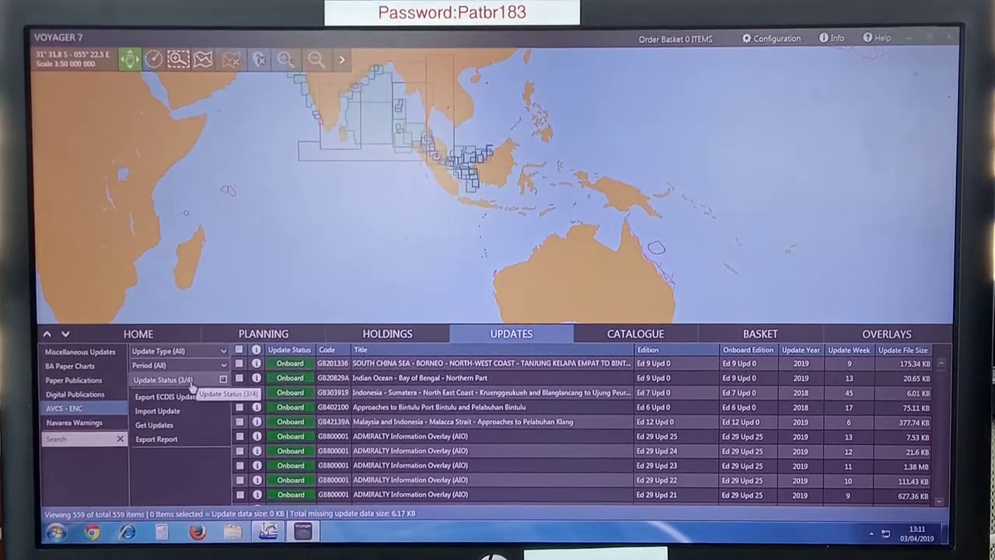
click(178, 379)
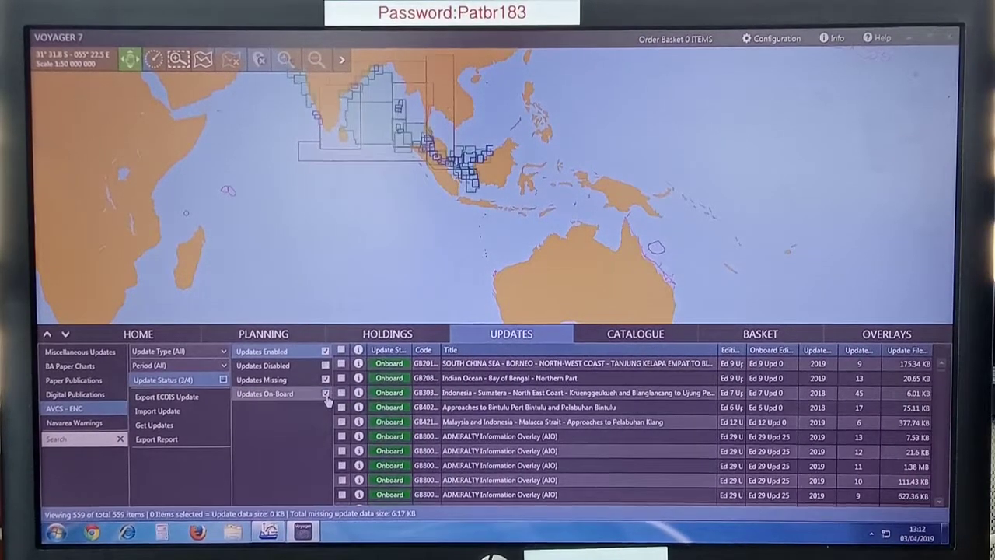
click(323, 392)
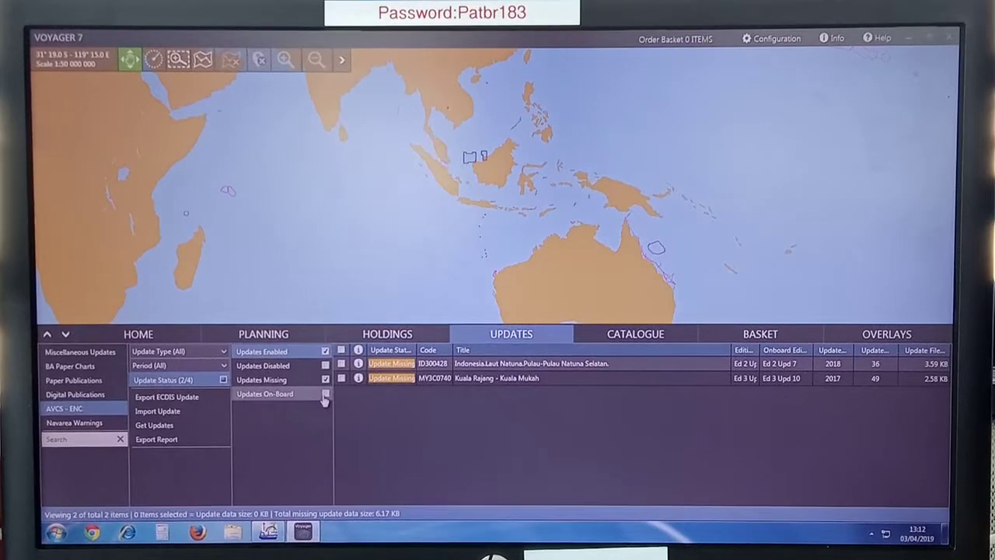
click(324, 393)
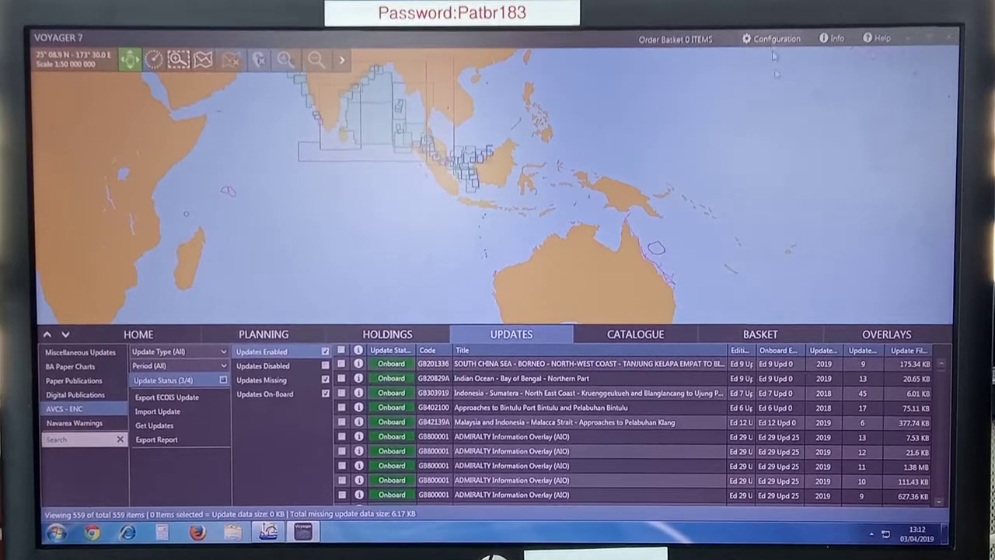
- Save the Update Settings in Configuration and test the connection to the update service
click(778, 37)
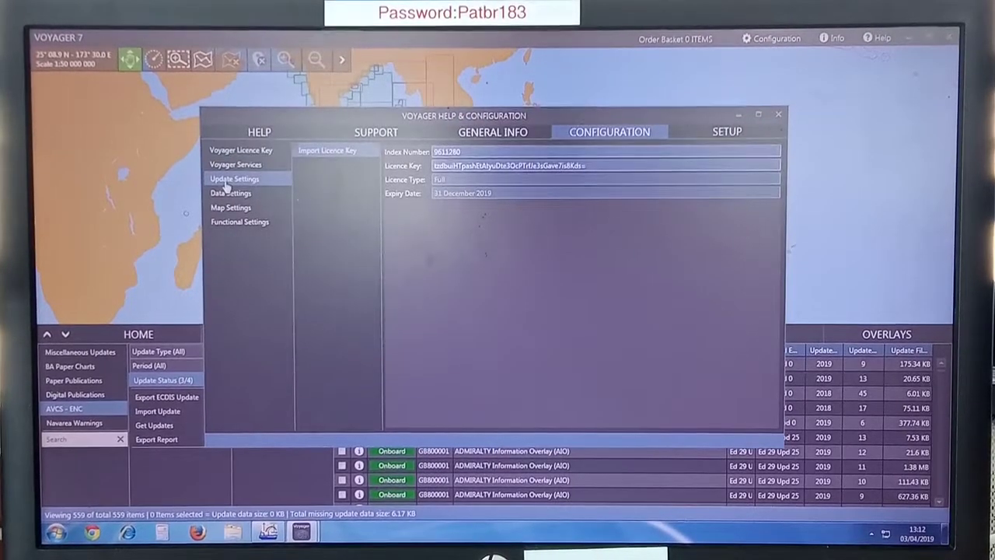
click(233, 179)
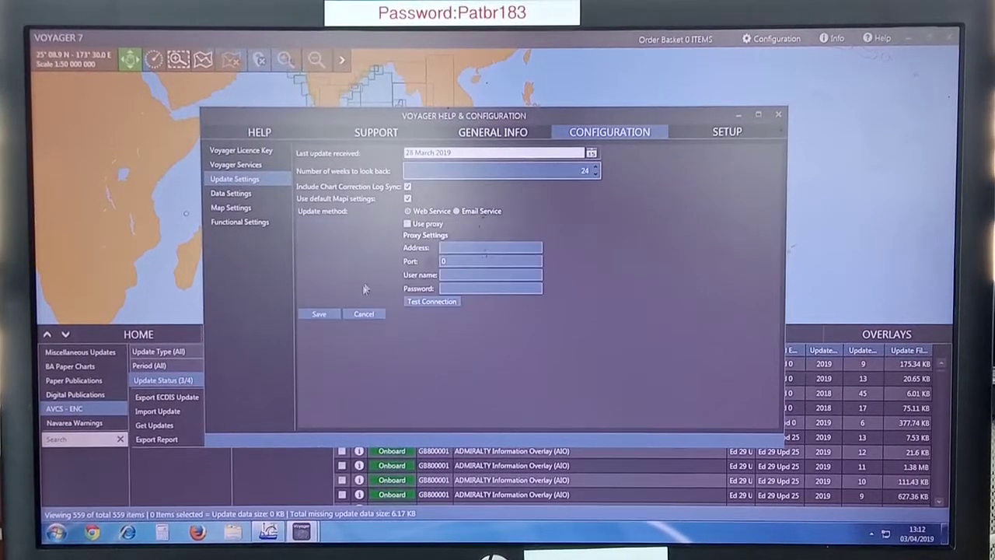
click(319, 314)
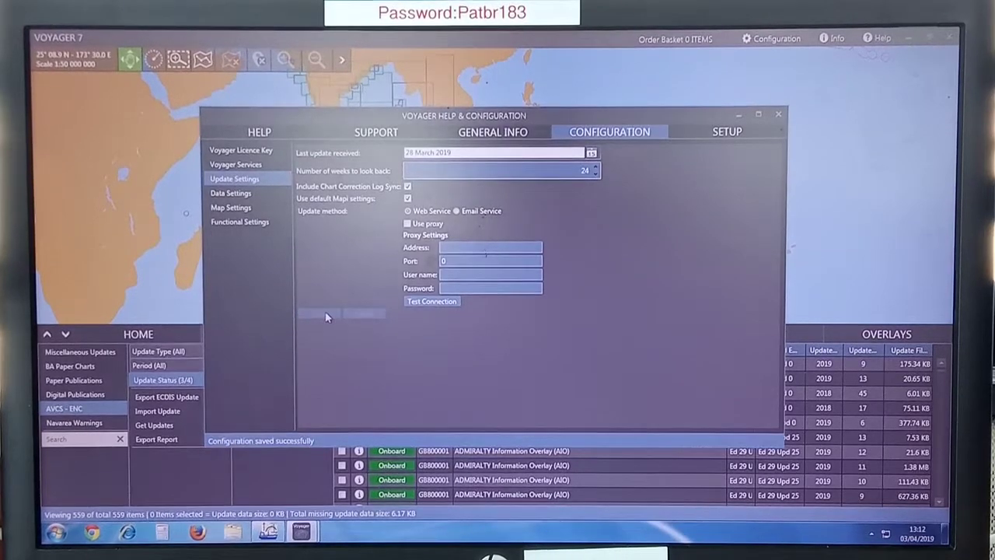
mouse_move(426, 323)
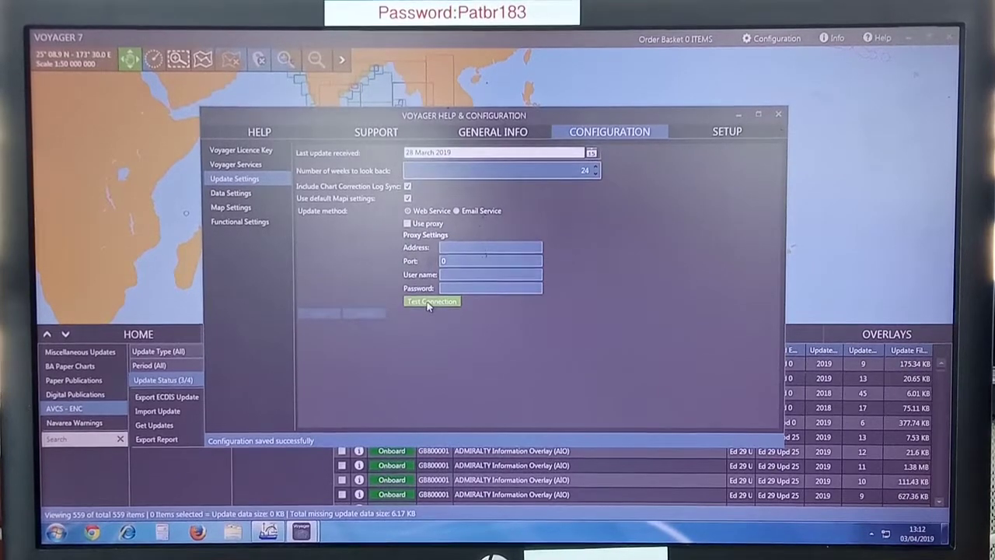
click(432, 302)
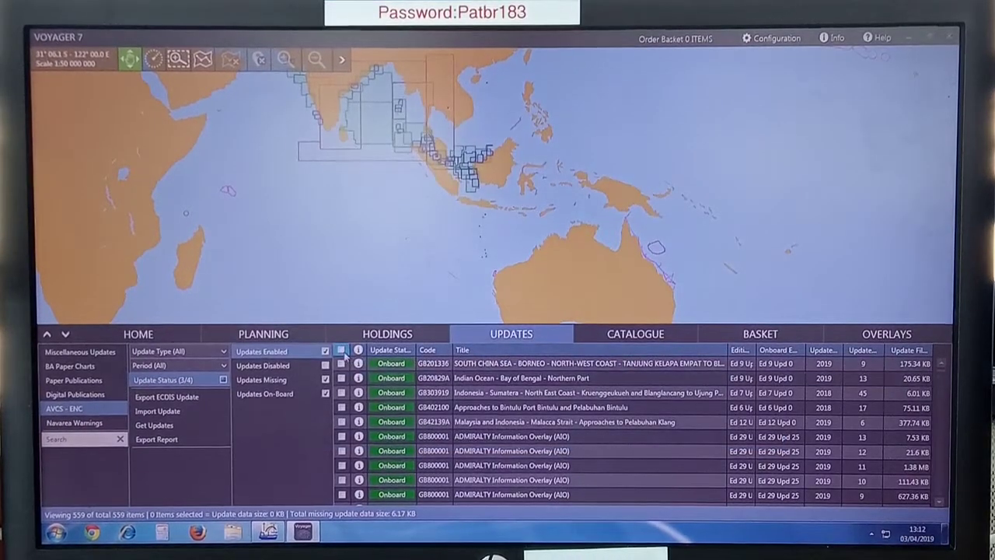
- Select every chart and fetch the latest edition updates for the 2 missing ENC files
click(342, 352)
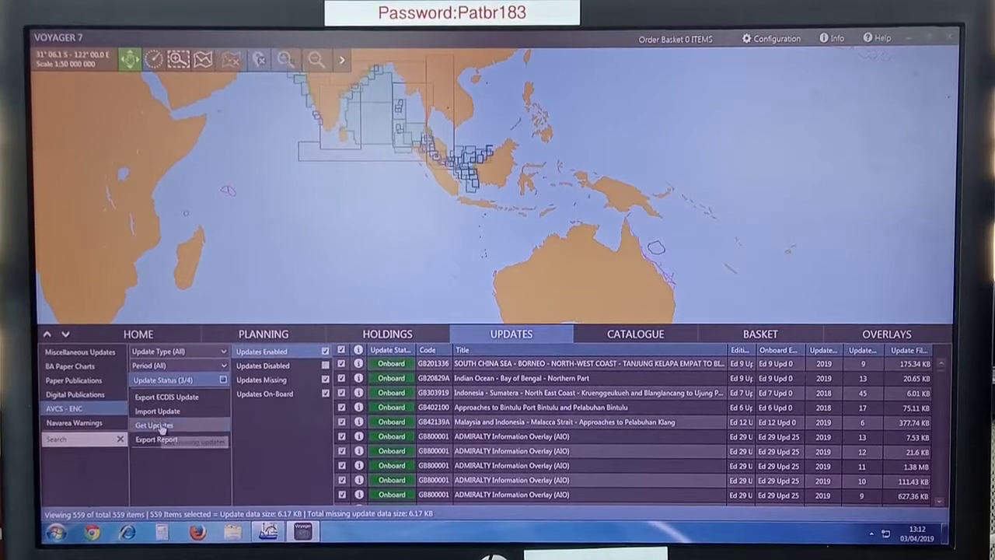
click(153, 423)
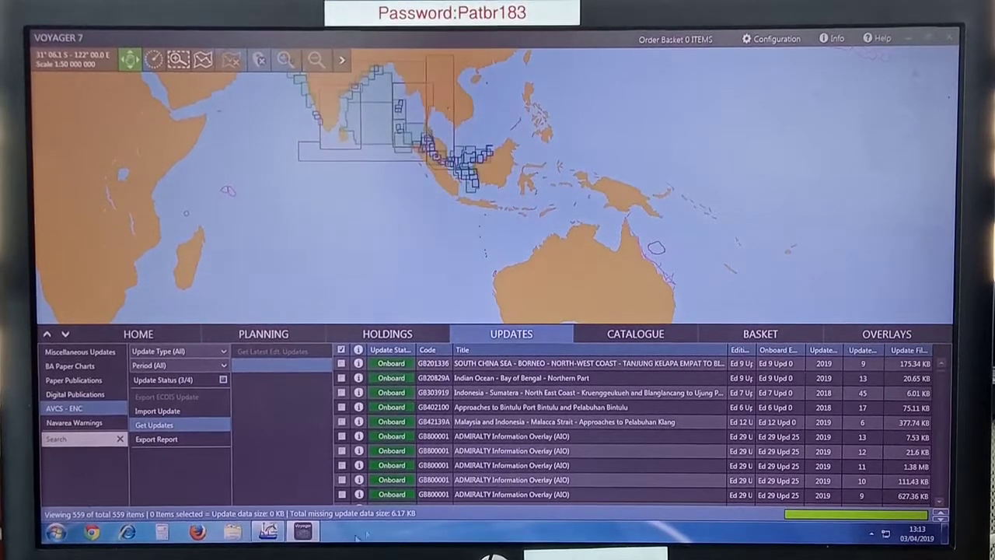
click(154, 423)
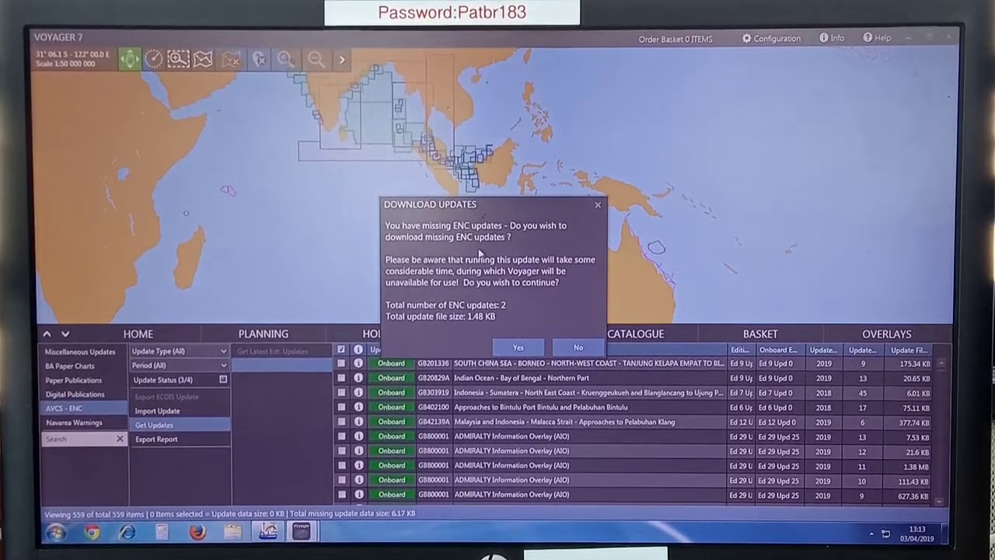
mouse_move(567, 267)
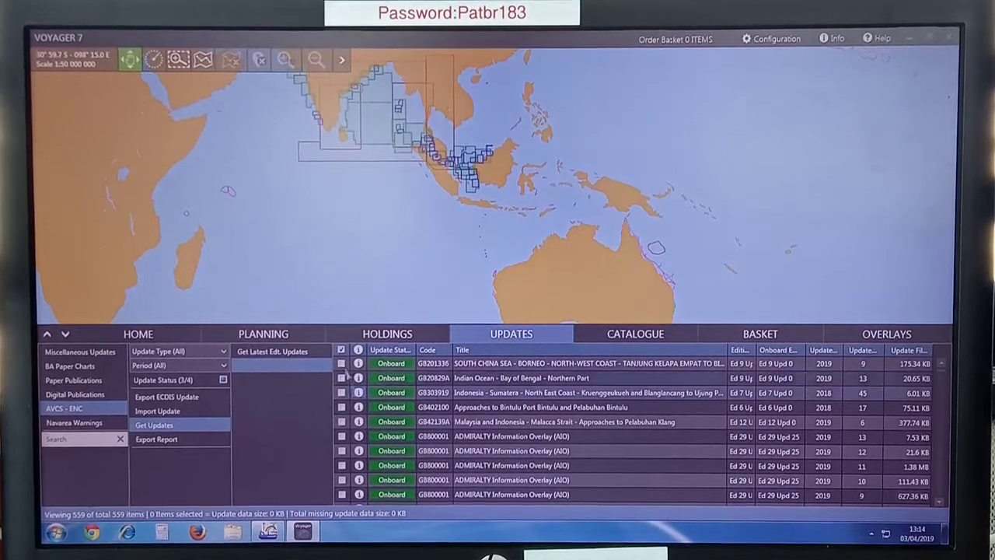
- Select all charts, get selected updates and confirm the 'All files are up to date' message
click(342, 349)
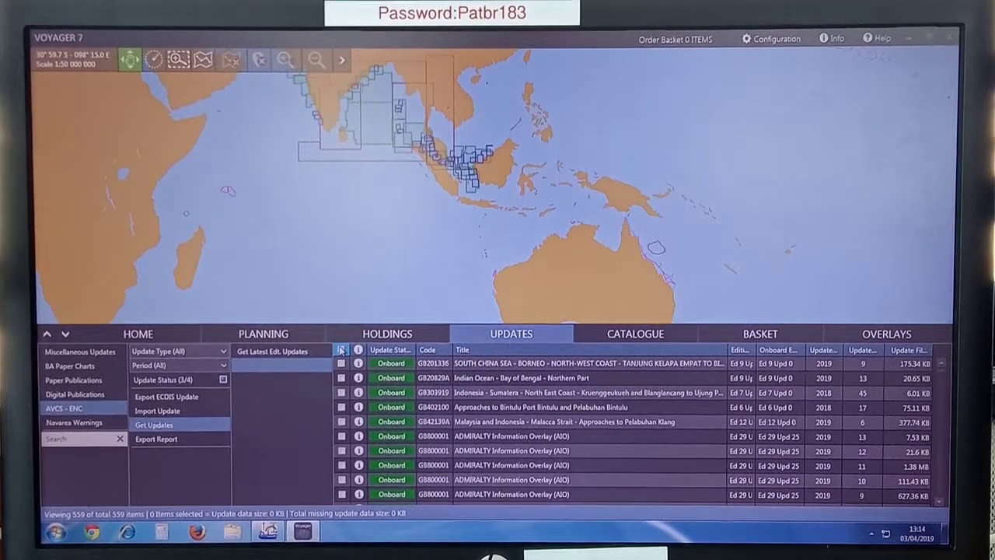
click(341, 352)
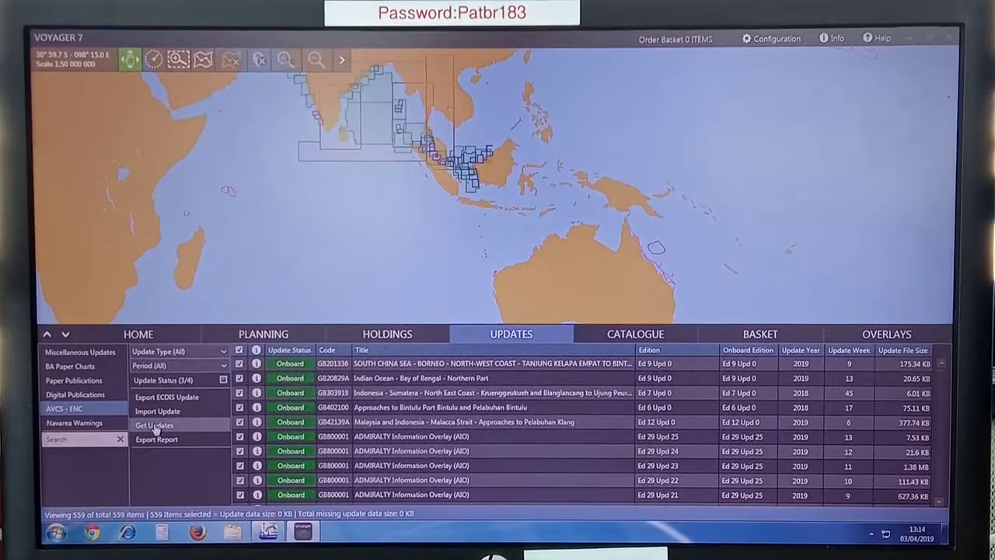
click(155, 423)
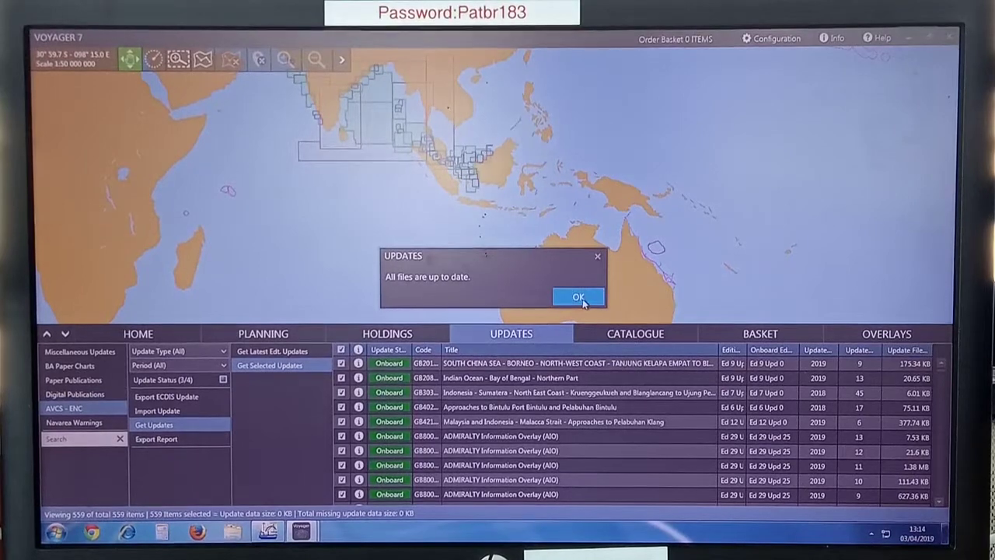
click(579, 296)
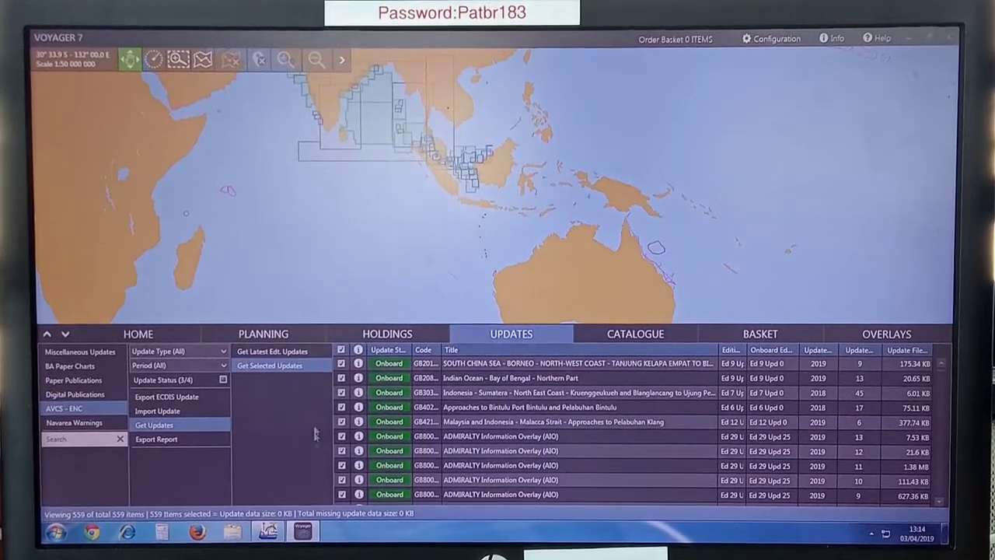
mouse_move(314, 371)
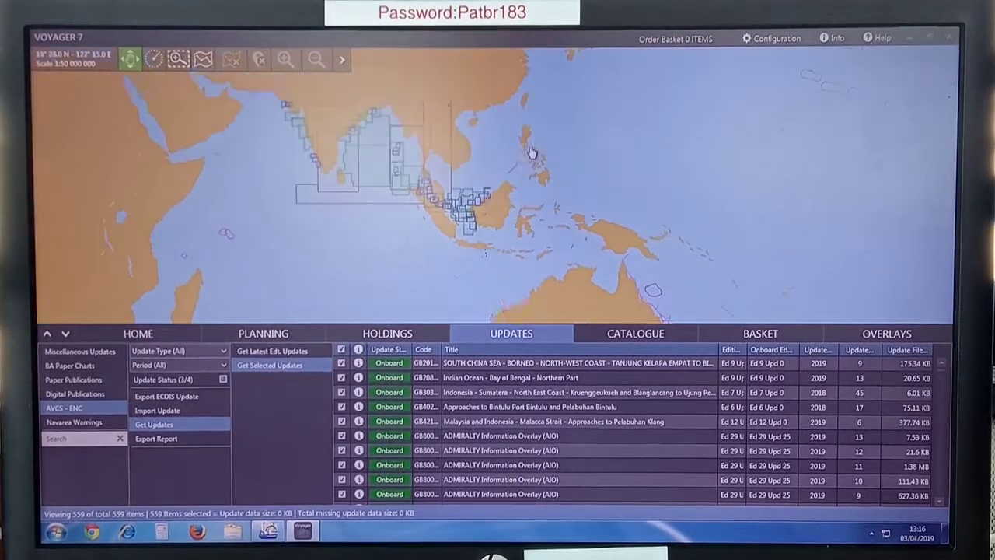
click(221, 364)
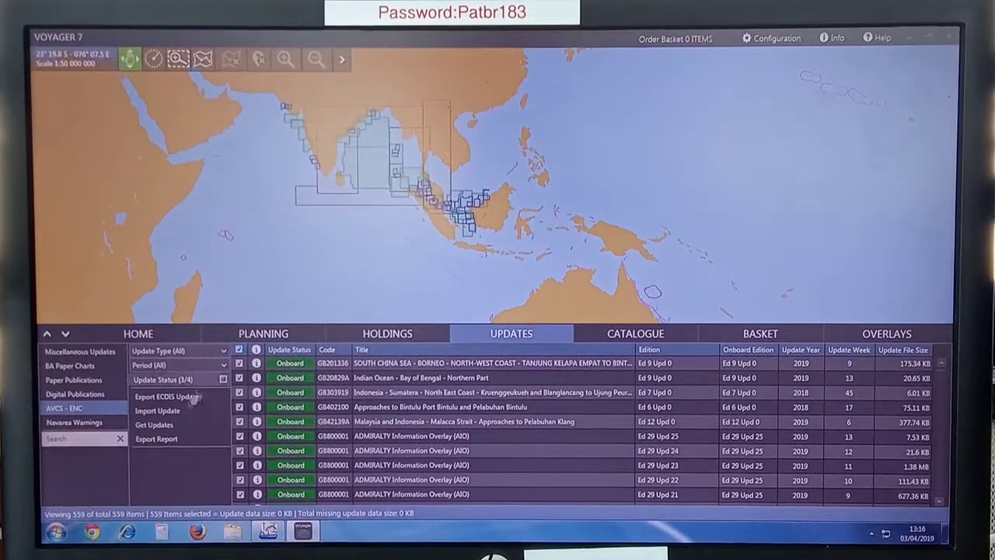
mouse_move(178, 396)
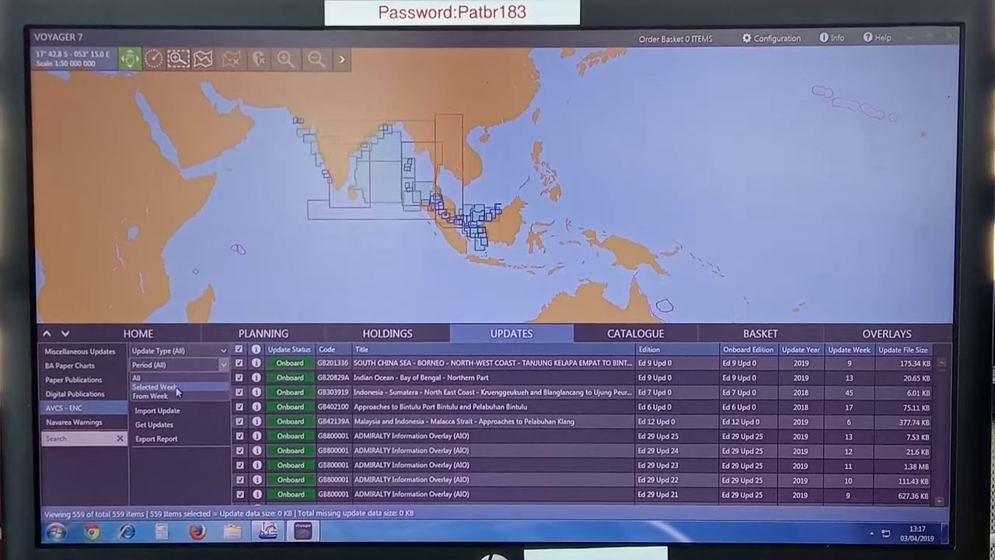
click(157, 385)
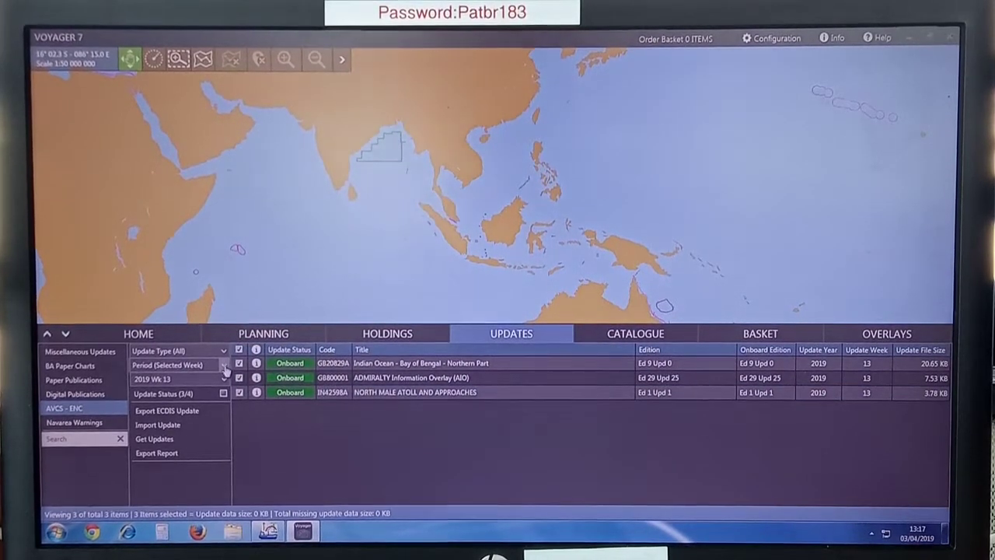
click(224, 364)
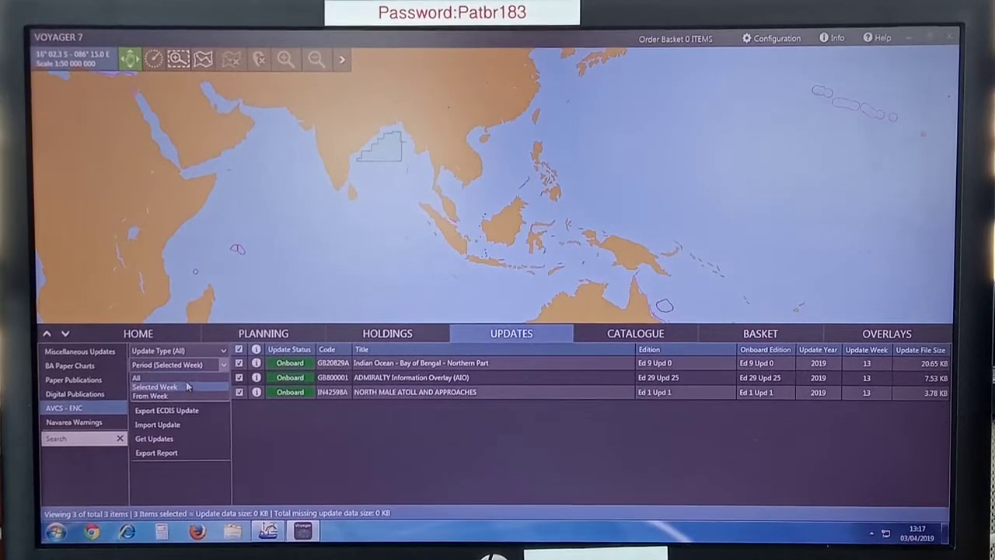
click(137, 378)
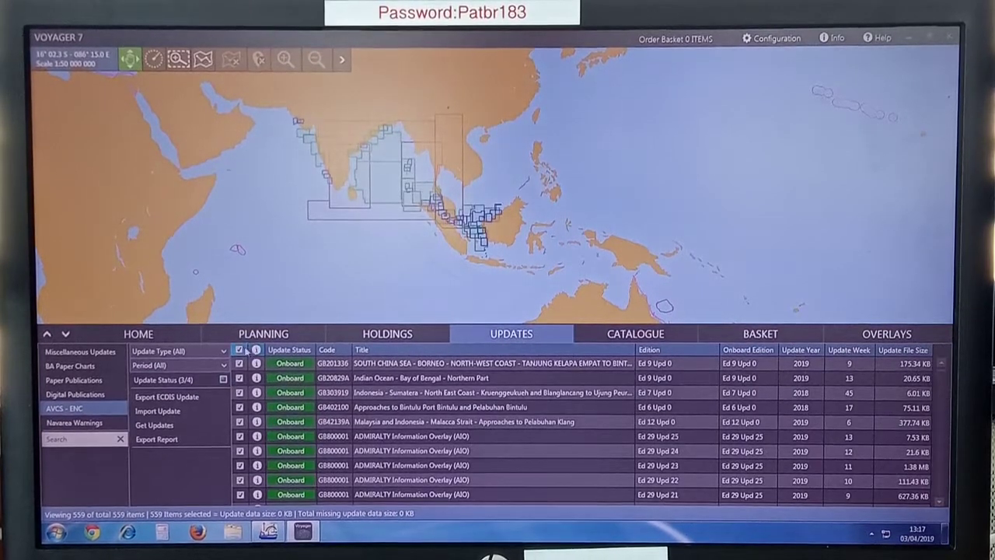